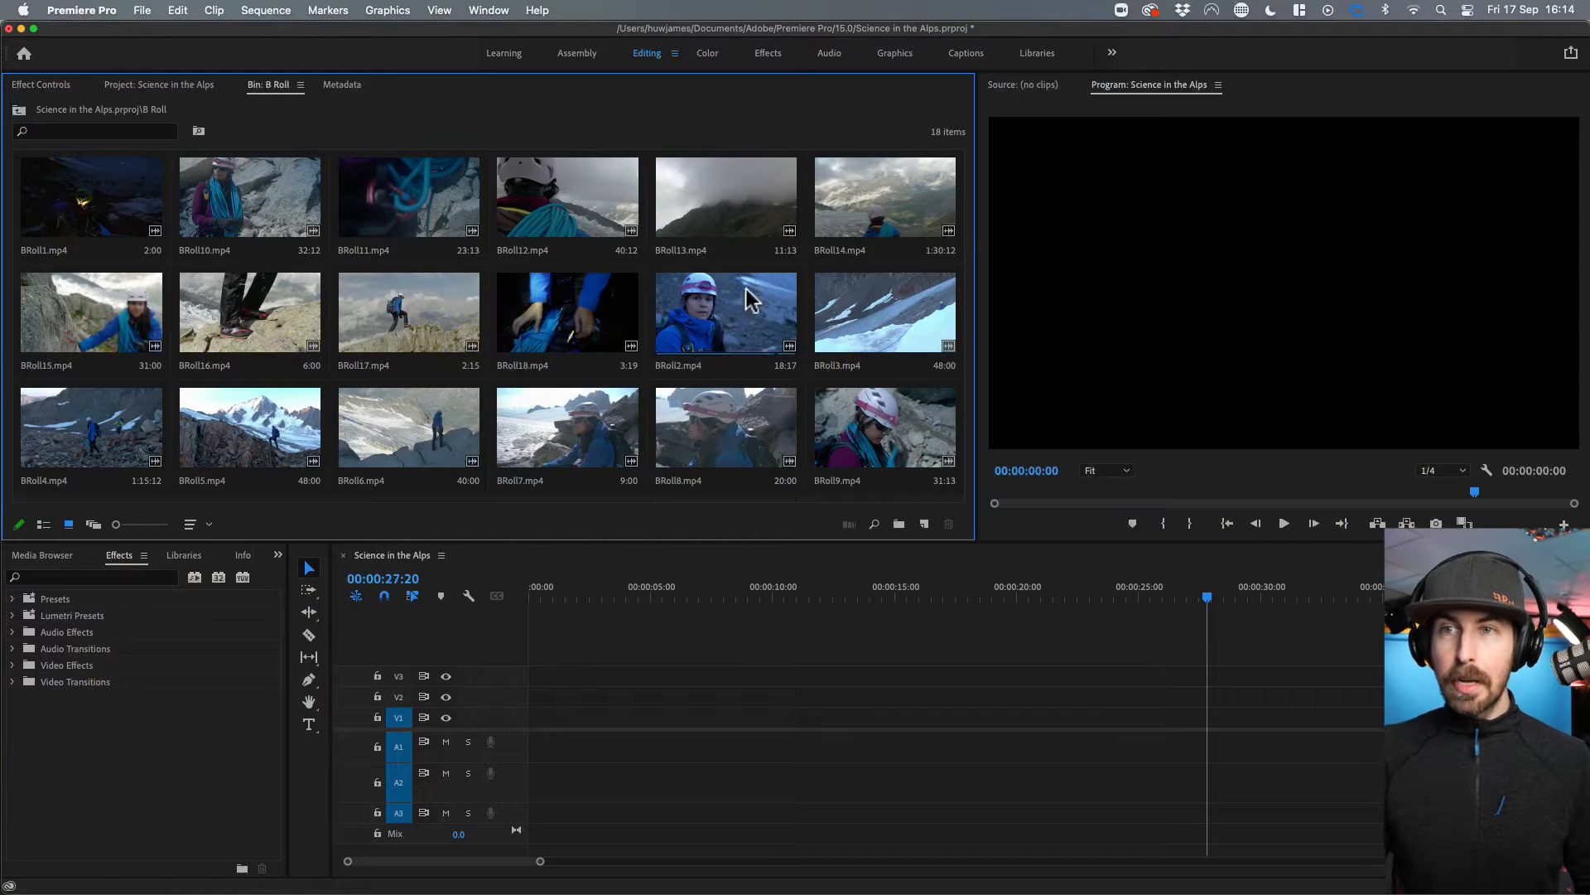
{"action": "mouse_move", "coordinate": [539, 317]}
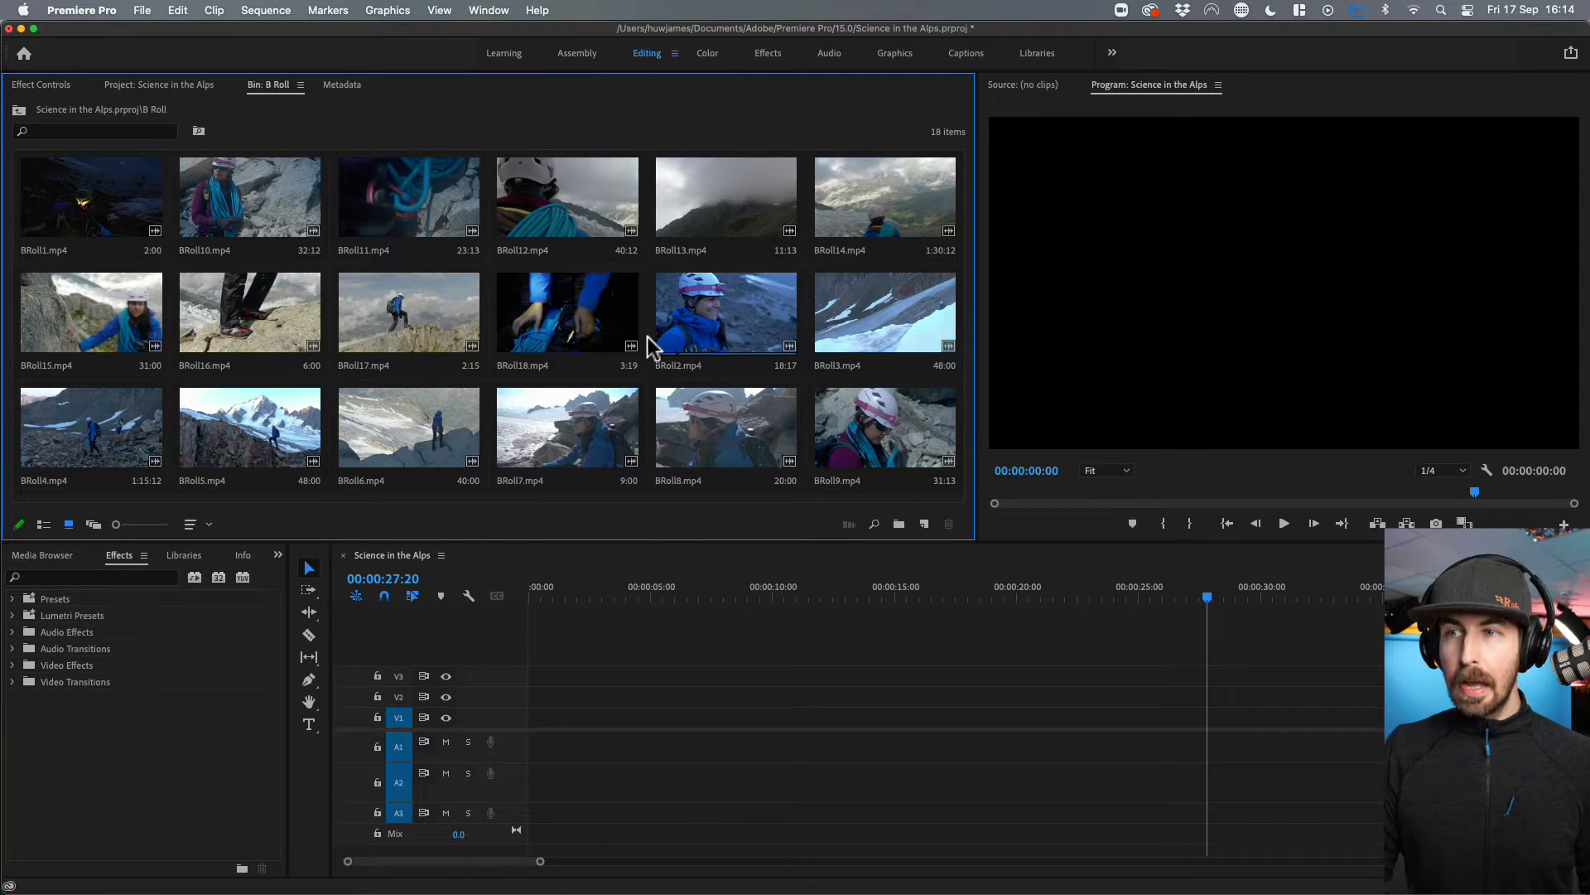
{"action": "mouse_move", "coordinate": [699, 330]}
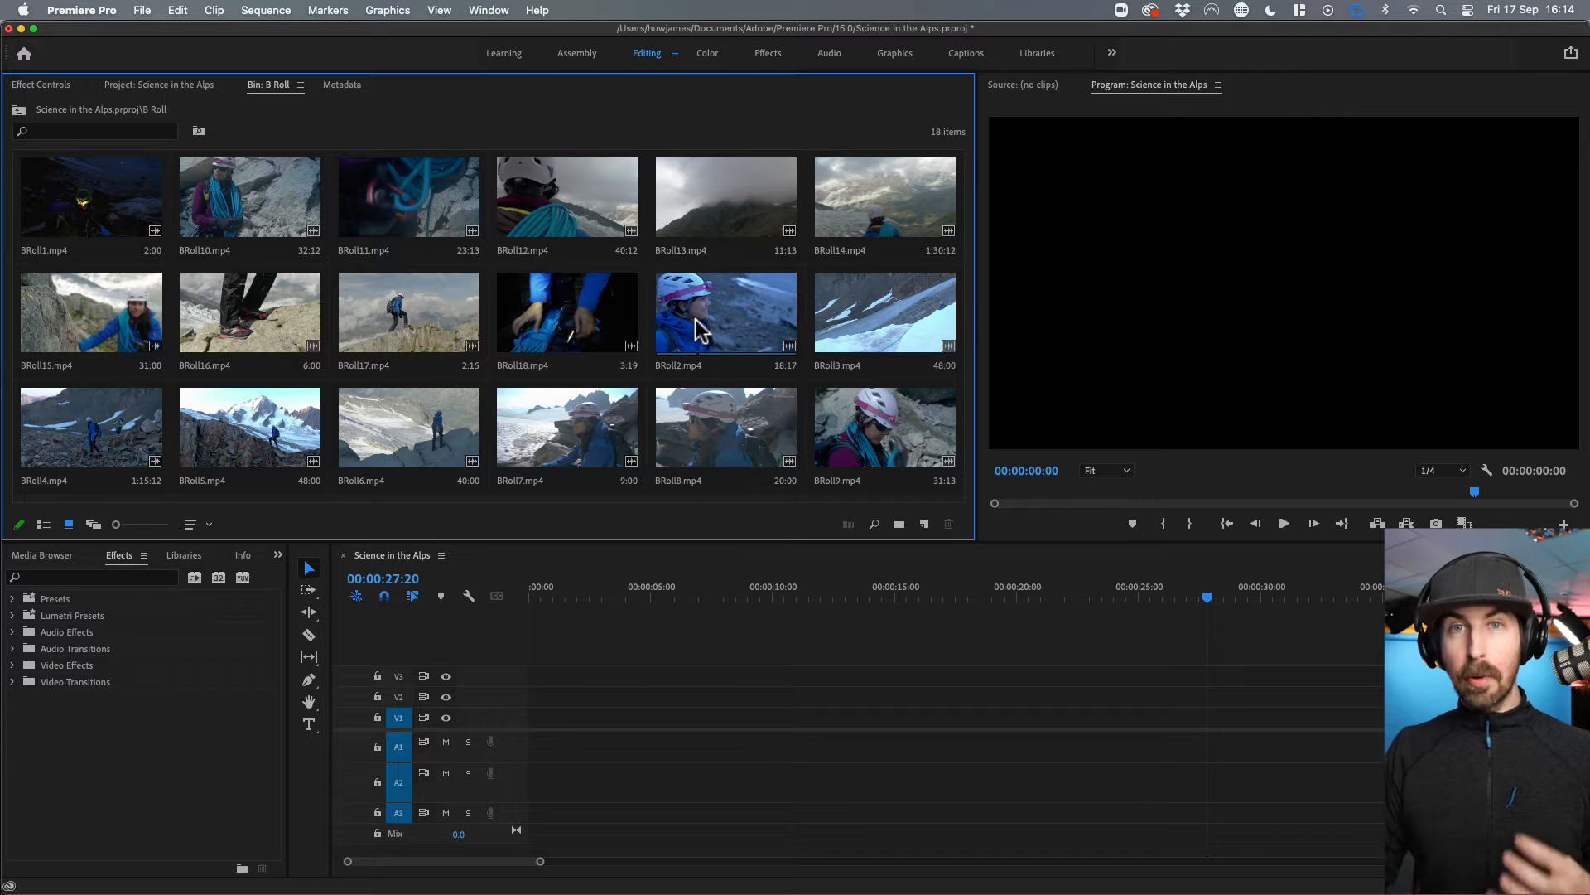
Place BRoll2.mp4 from the B Roll bin at the start of the Science in the Alps sequence.
{"action": "left_click", "coordinate": [726, 312]}
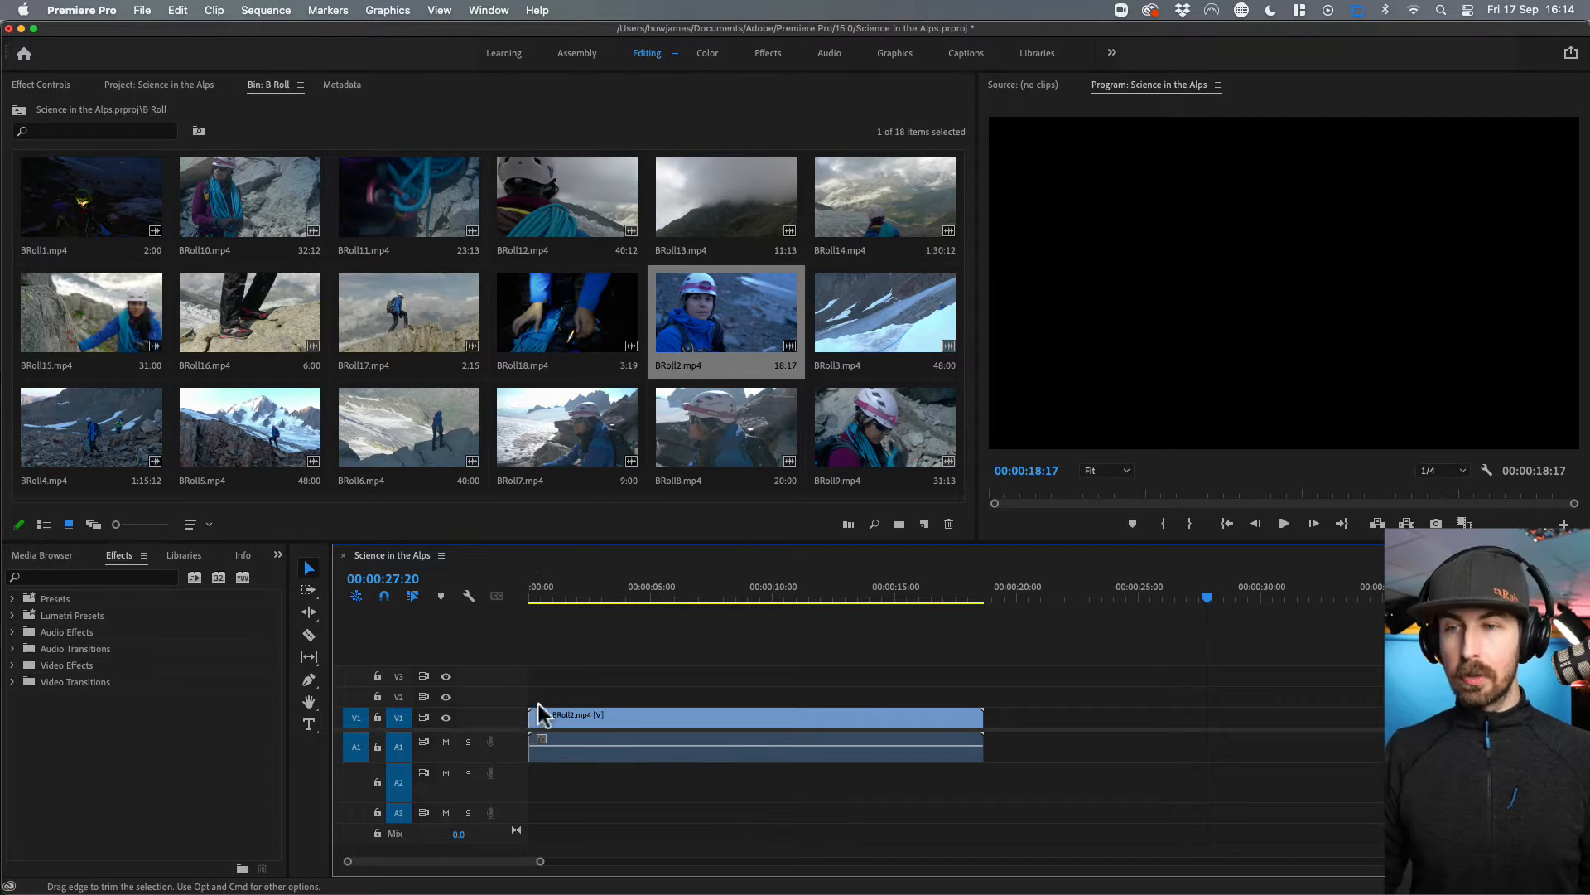
Move the playhead to 00:00:06:15 so the Program monitor shows the helmeted climber.
{"action": "left_click", "coordinate": [537, 598]}
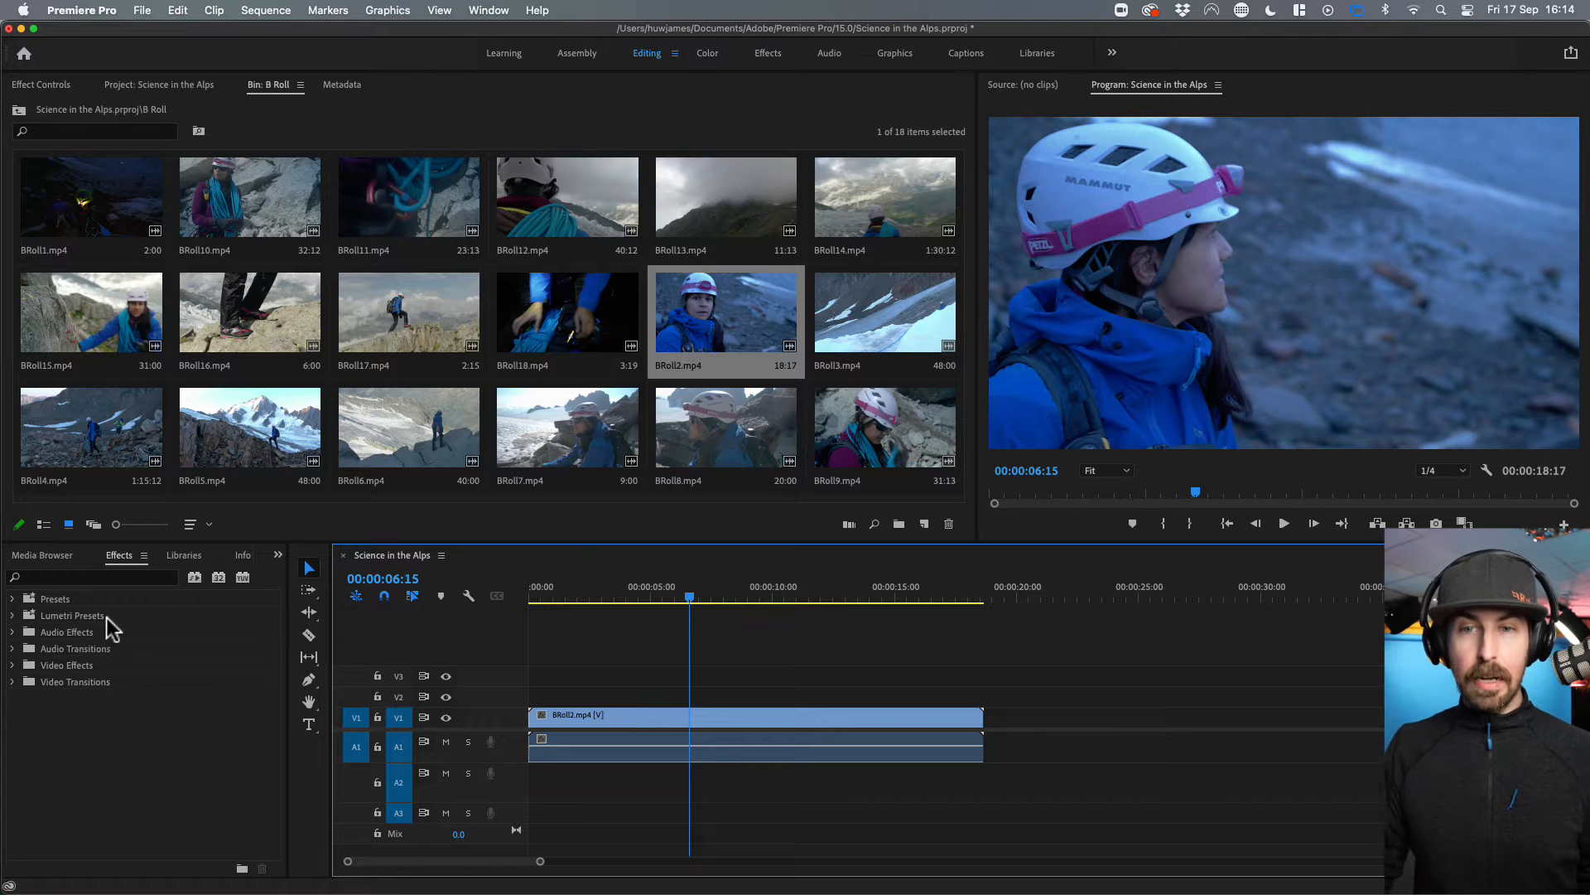
{"action": "mouse_move", "coordinate": [103, 621]}
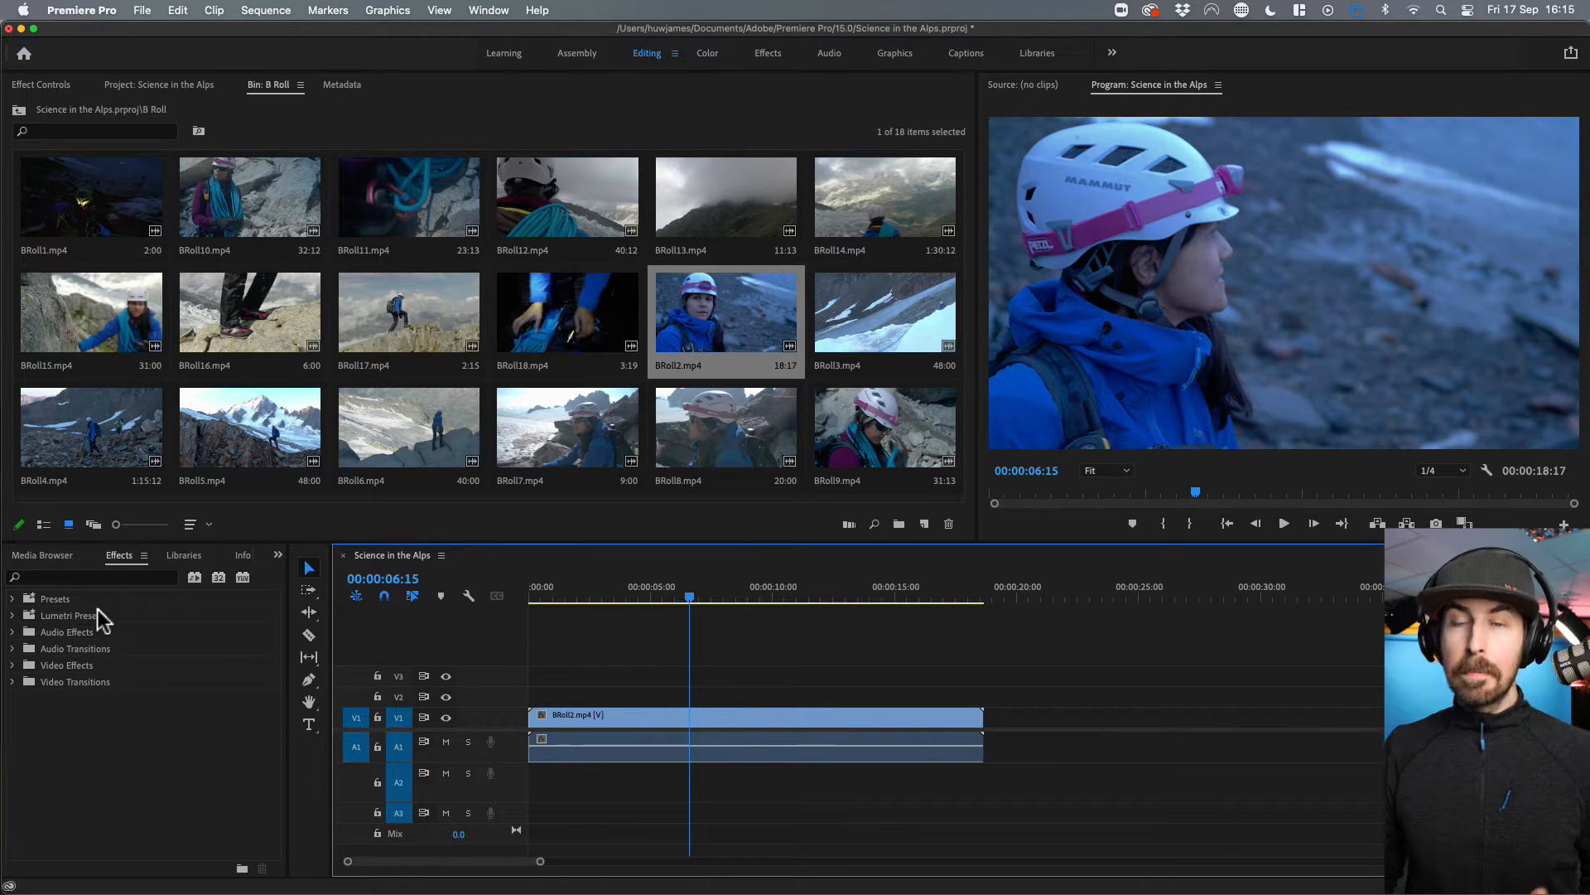
{"action": "mouse_move", "coordinate": [801, 58]}
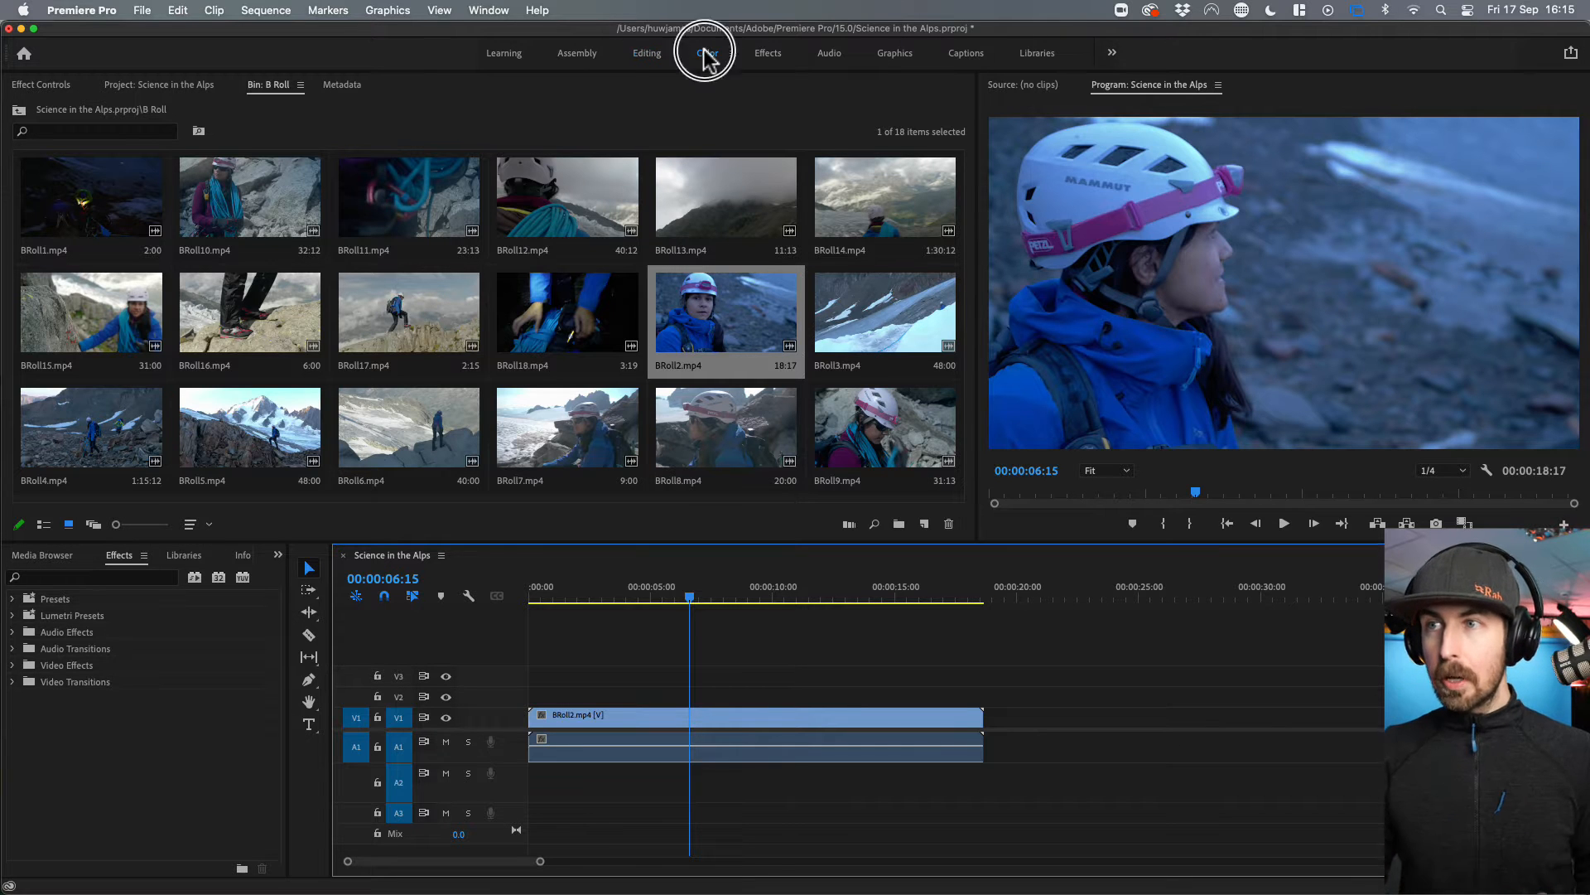
Switch to the Color workspace with scopes and Lumetri Color beside the climber frame.
{"action": "left_click", "coordinate": [708, 53]}
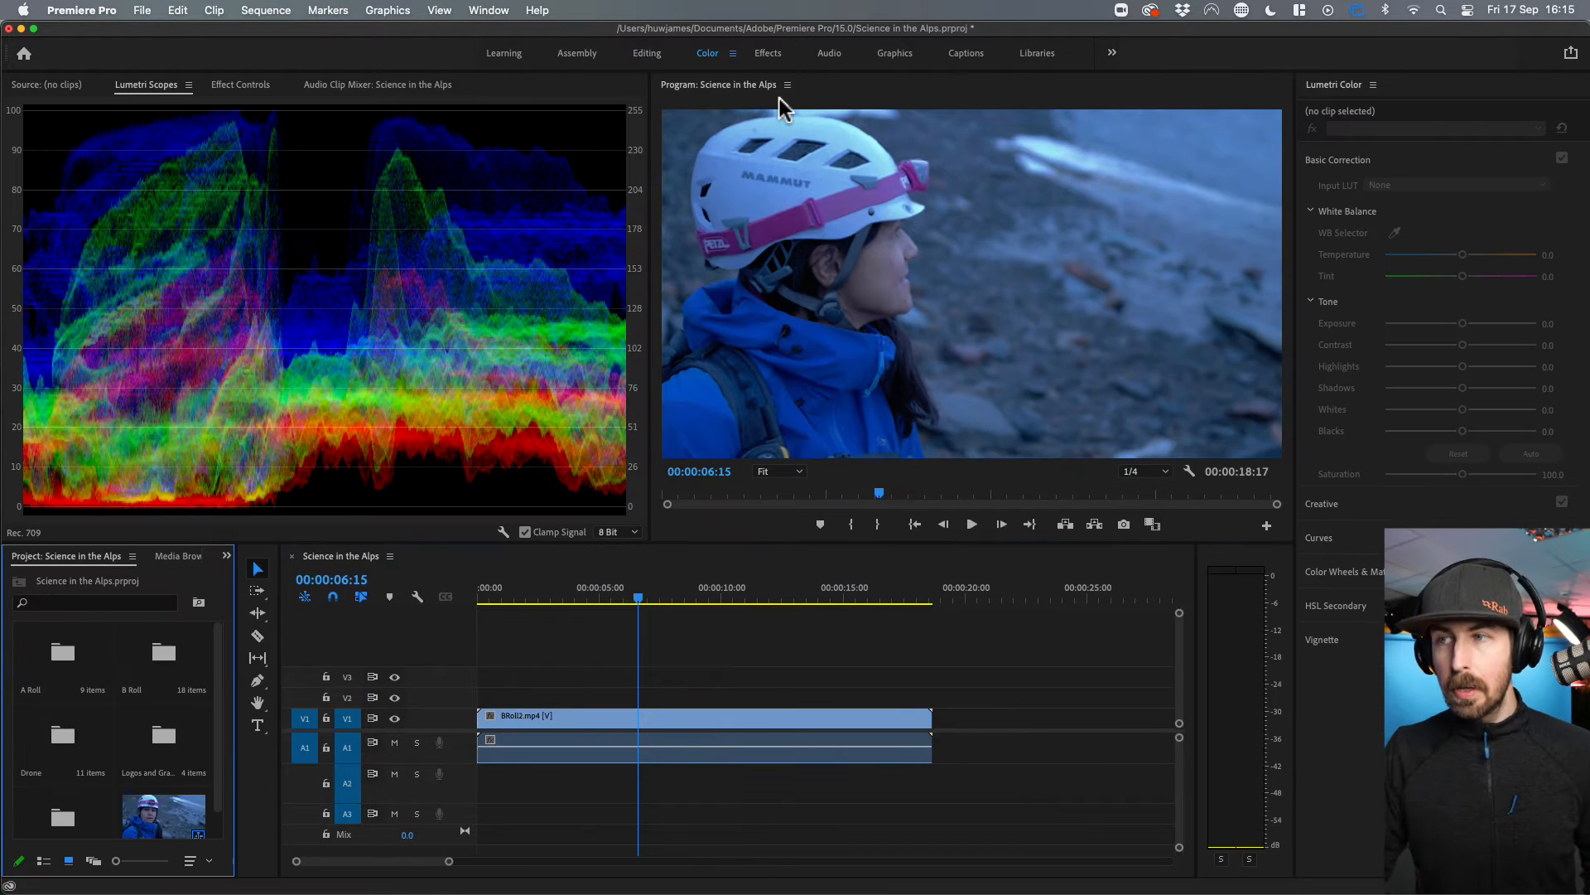
{"action": "mouse_move", "coordinate": [568, 310]}
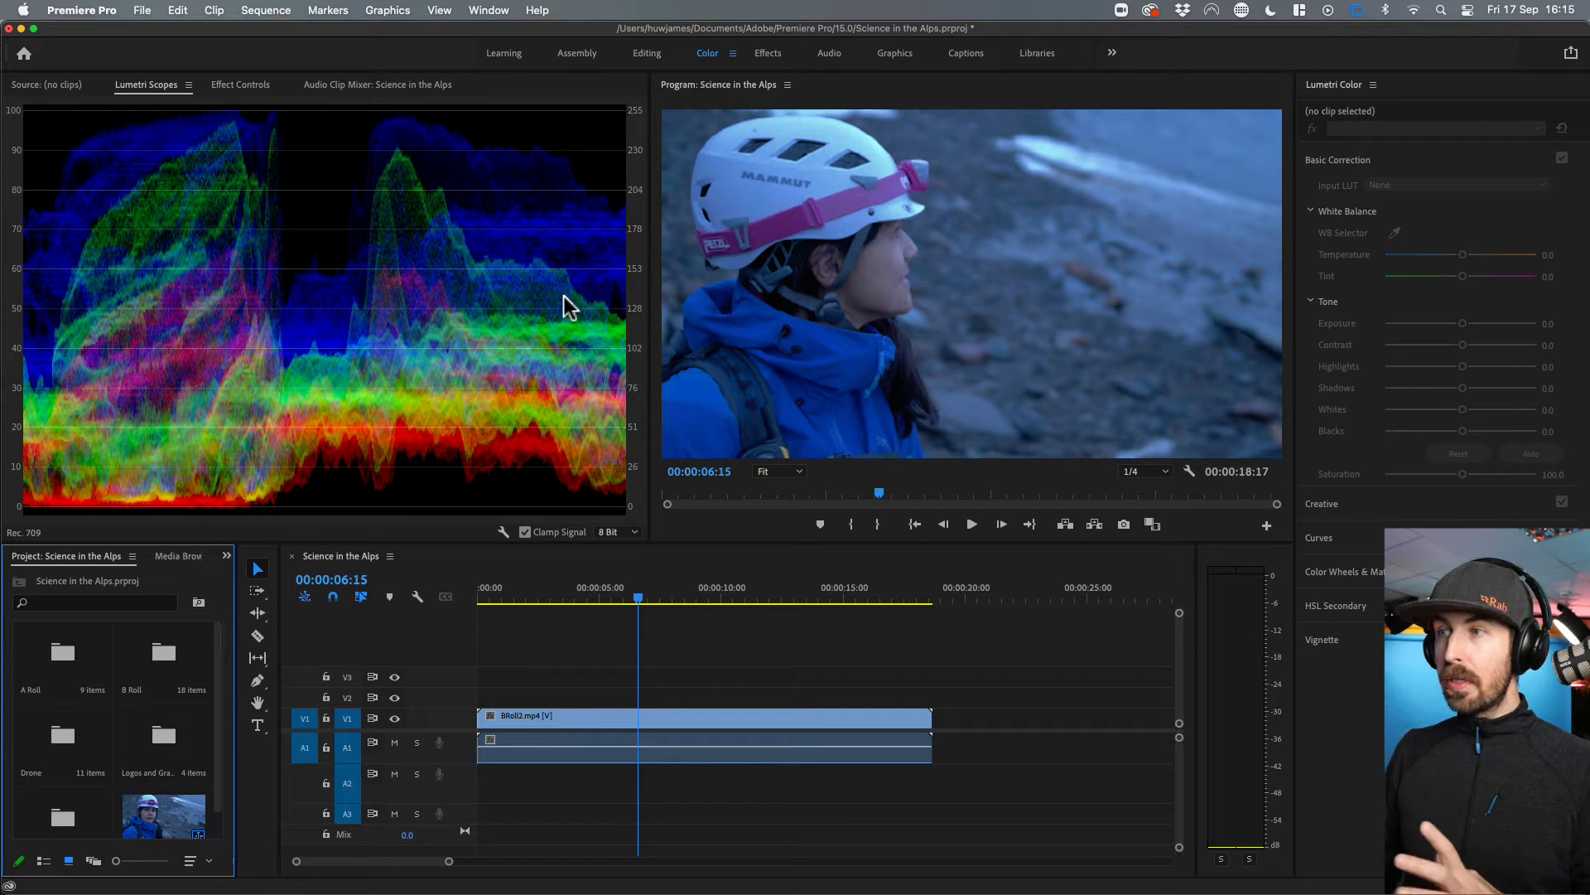
{"action": "mouse_move", "coordinate": [507, 335]}
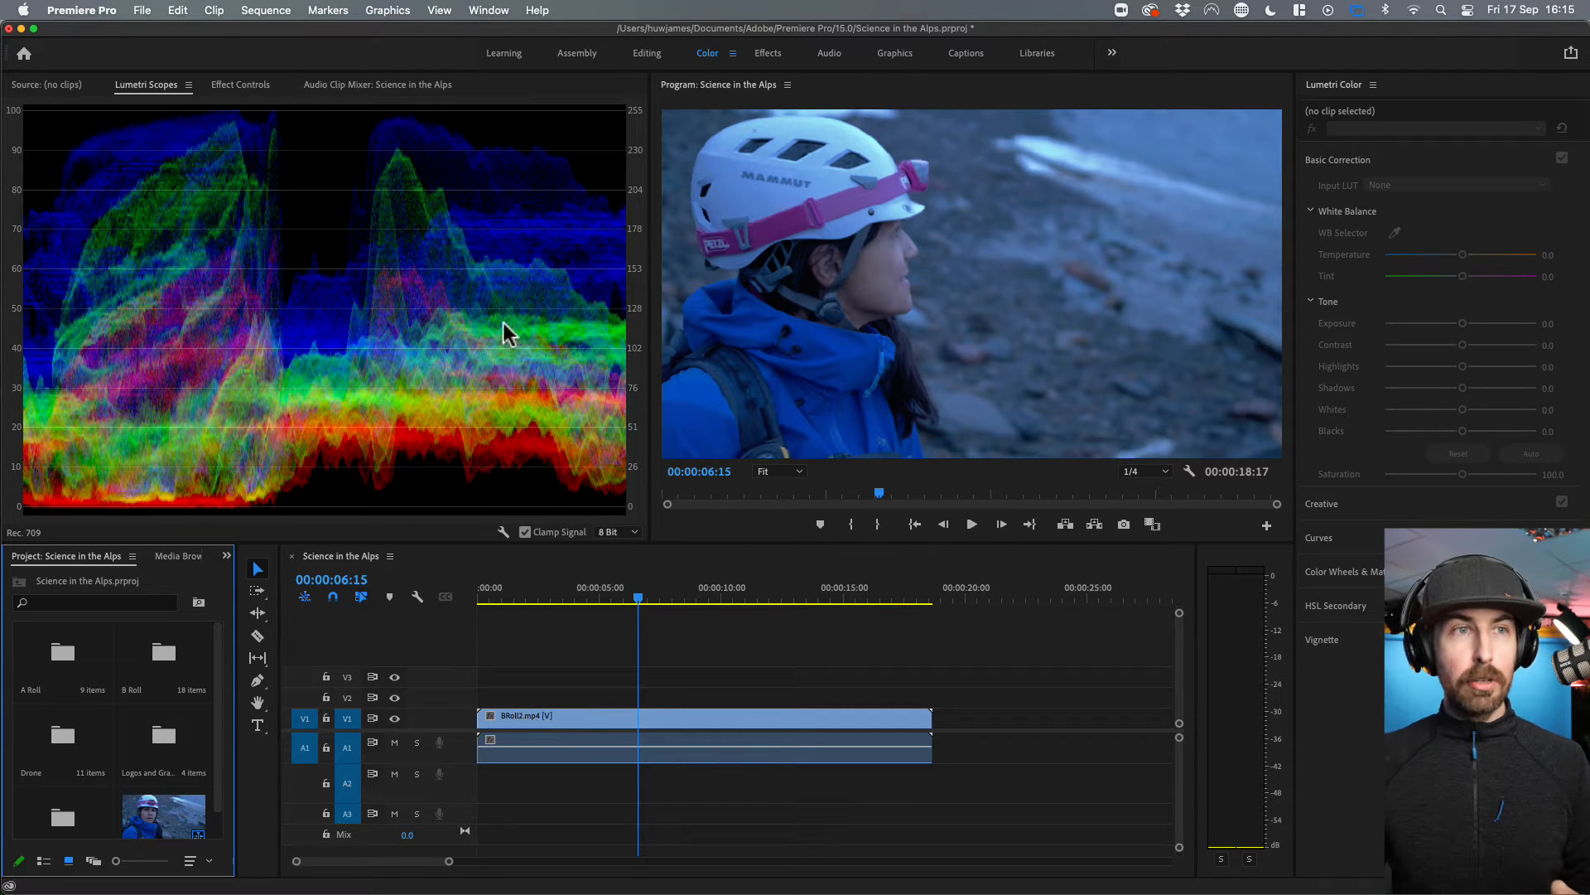
{"action": "mouse_move", "coordinate": [398, 494]}
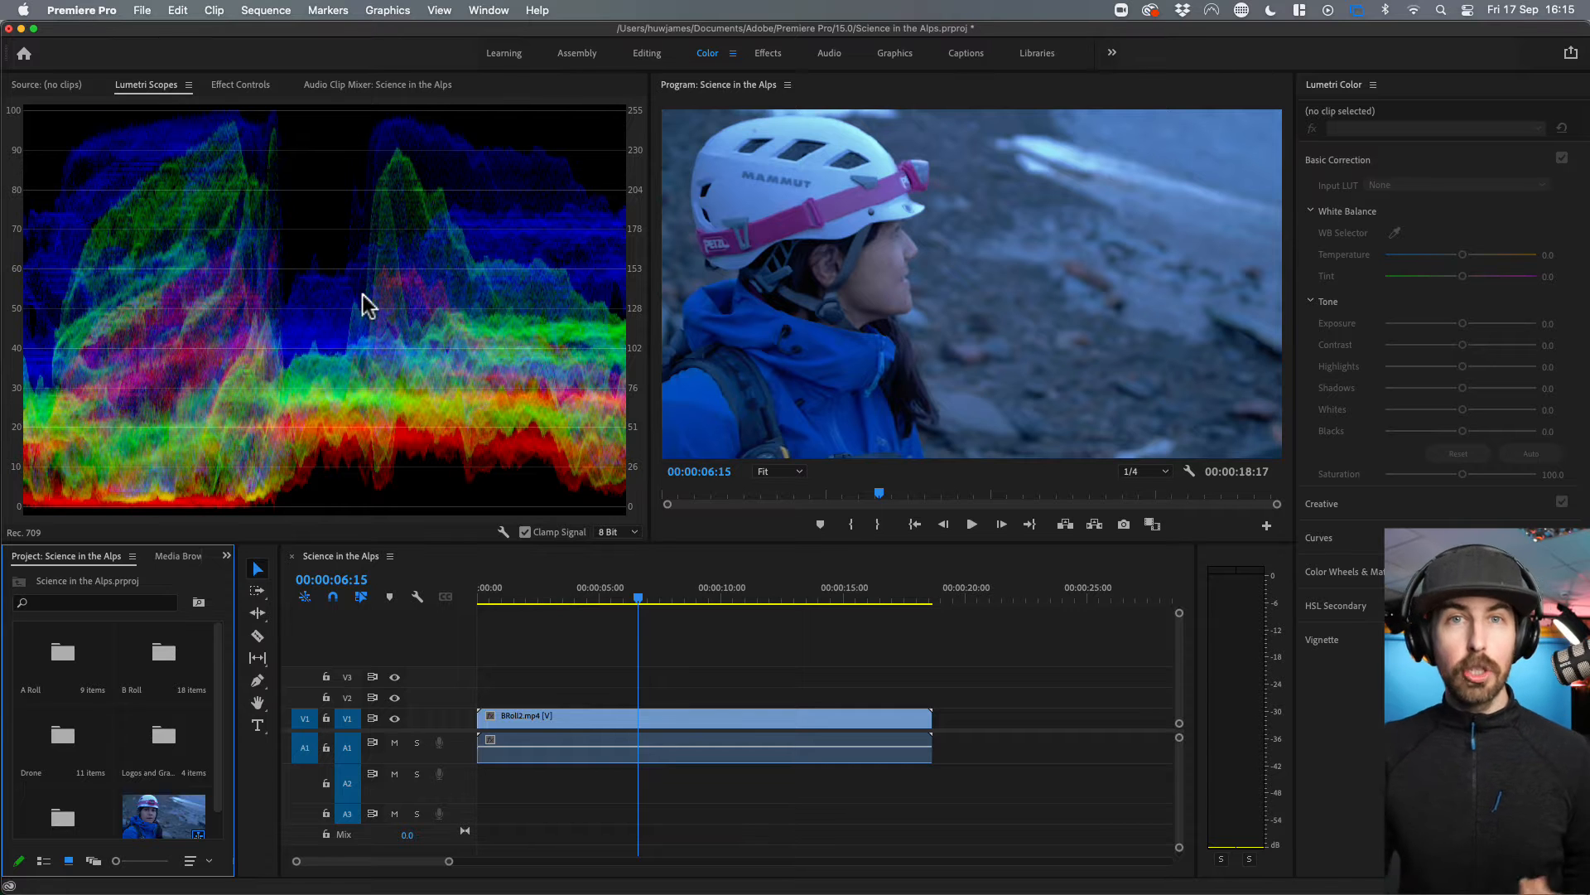
{"action": "mouse_move", "coordinate": [537, 738]}
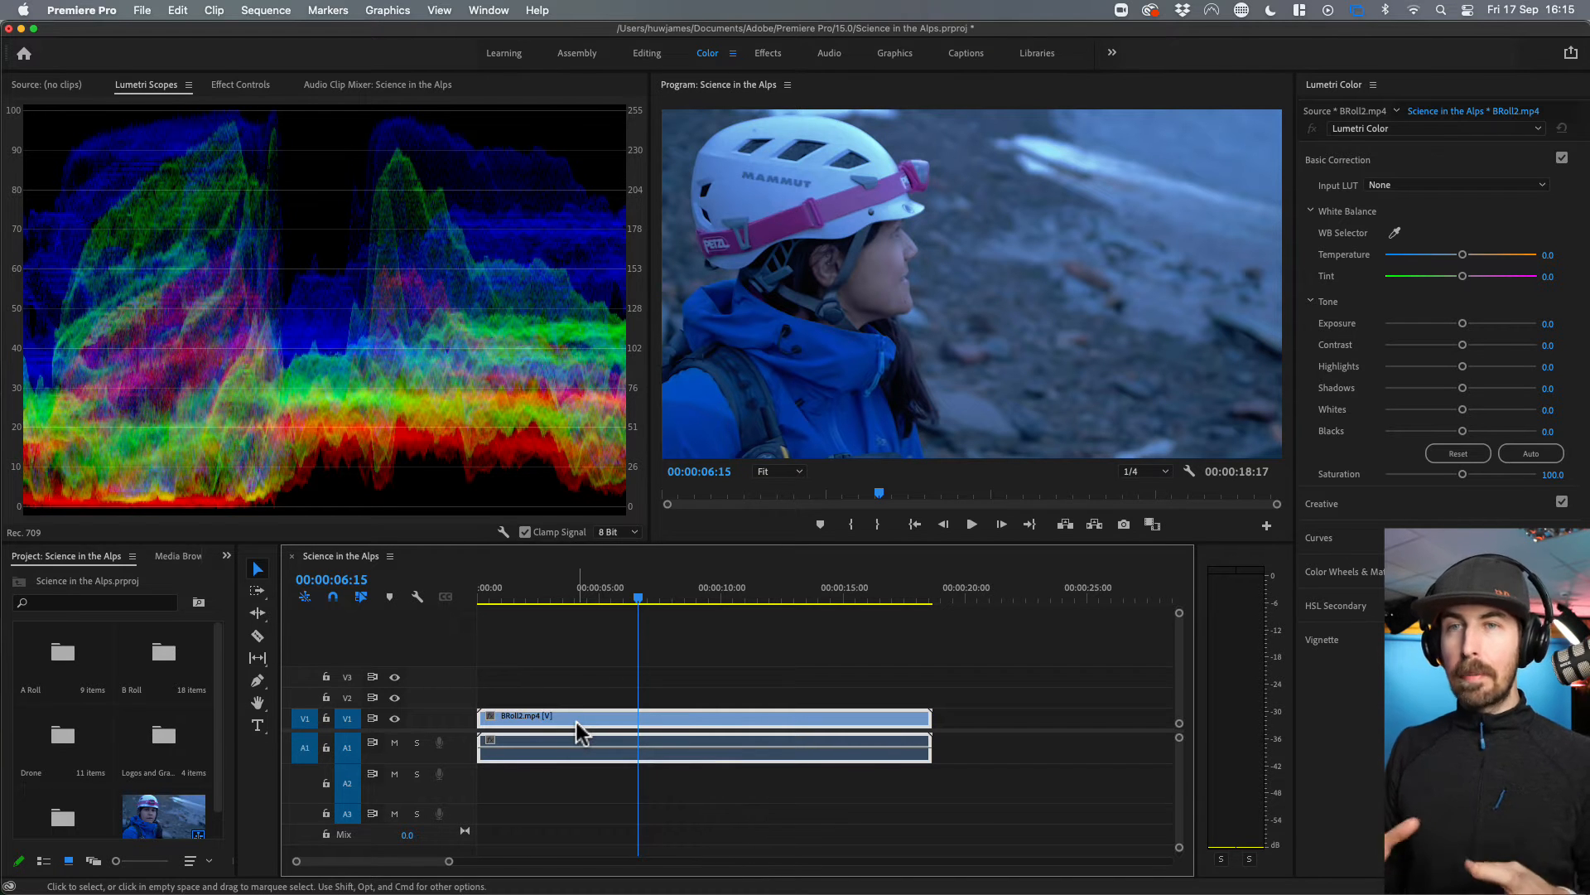
{"action": "mouse_move", "coordinate": [689, 391]}
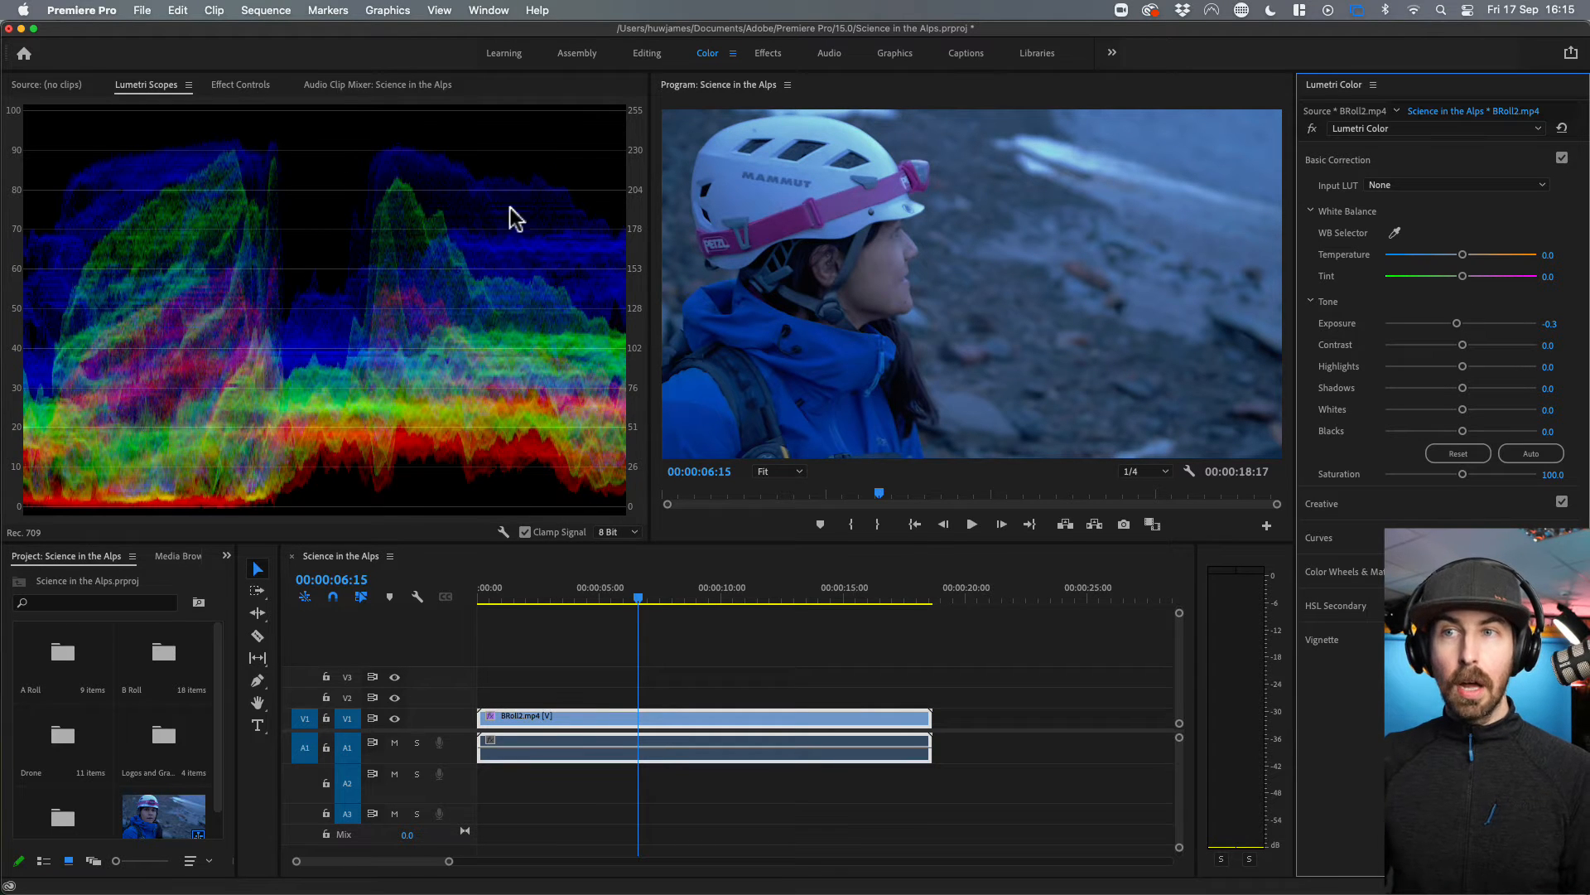
{"action": "mouse_move", "coordinate": [376, 458]}
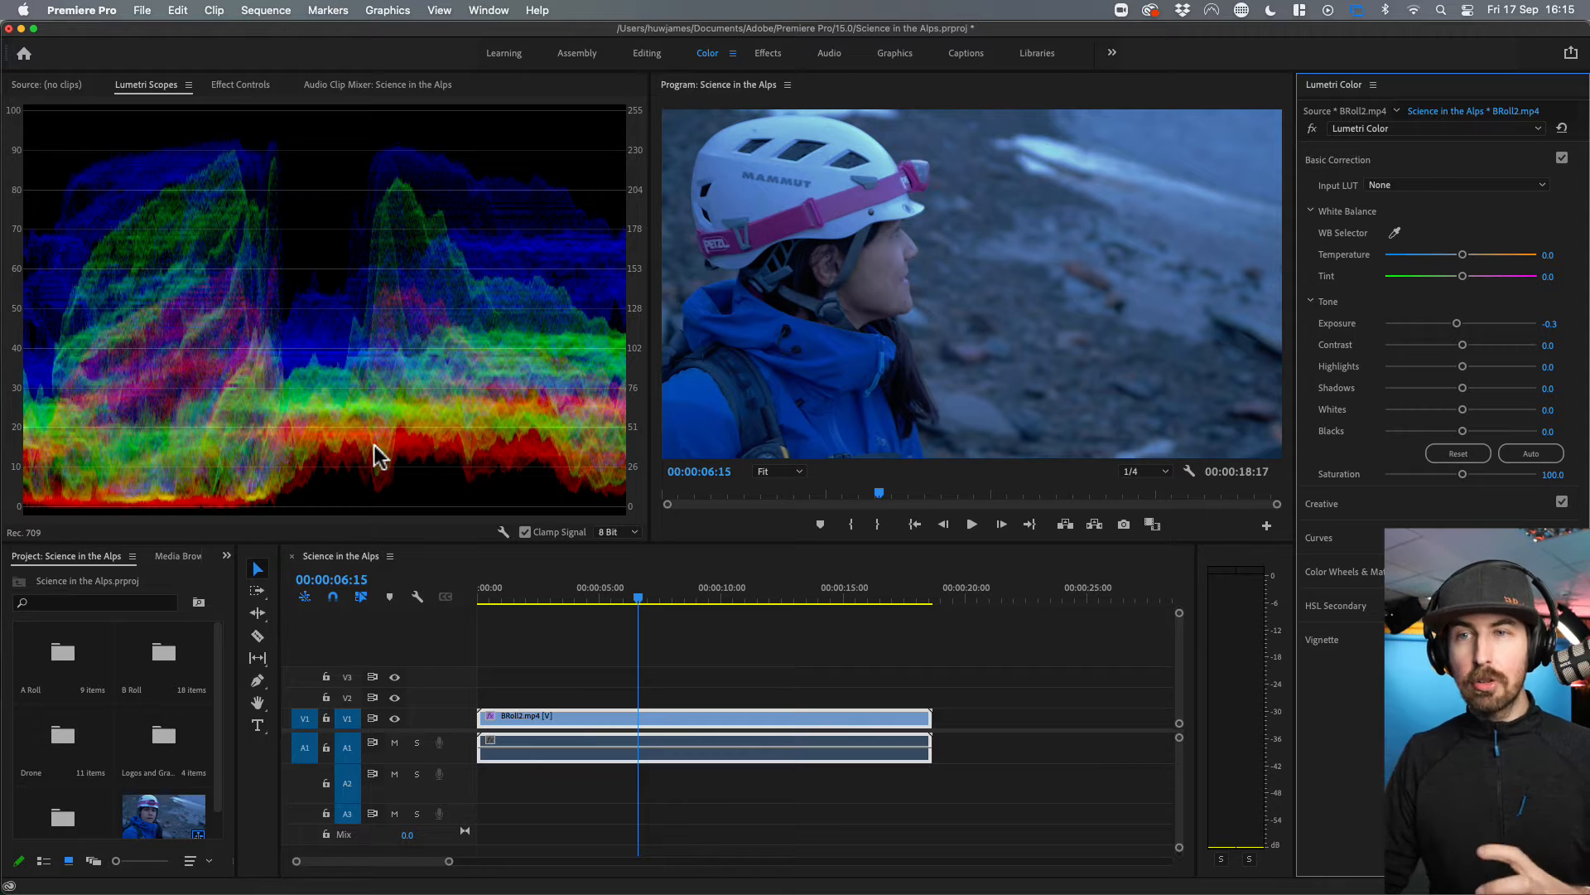
{"action": "mouse_move", "coordinate": [395, 181]}
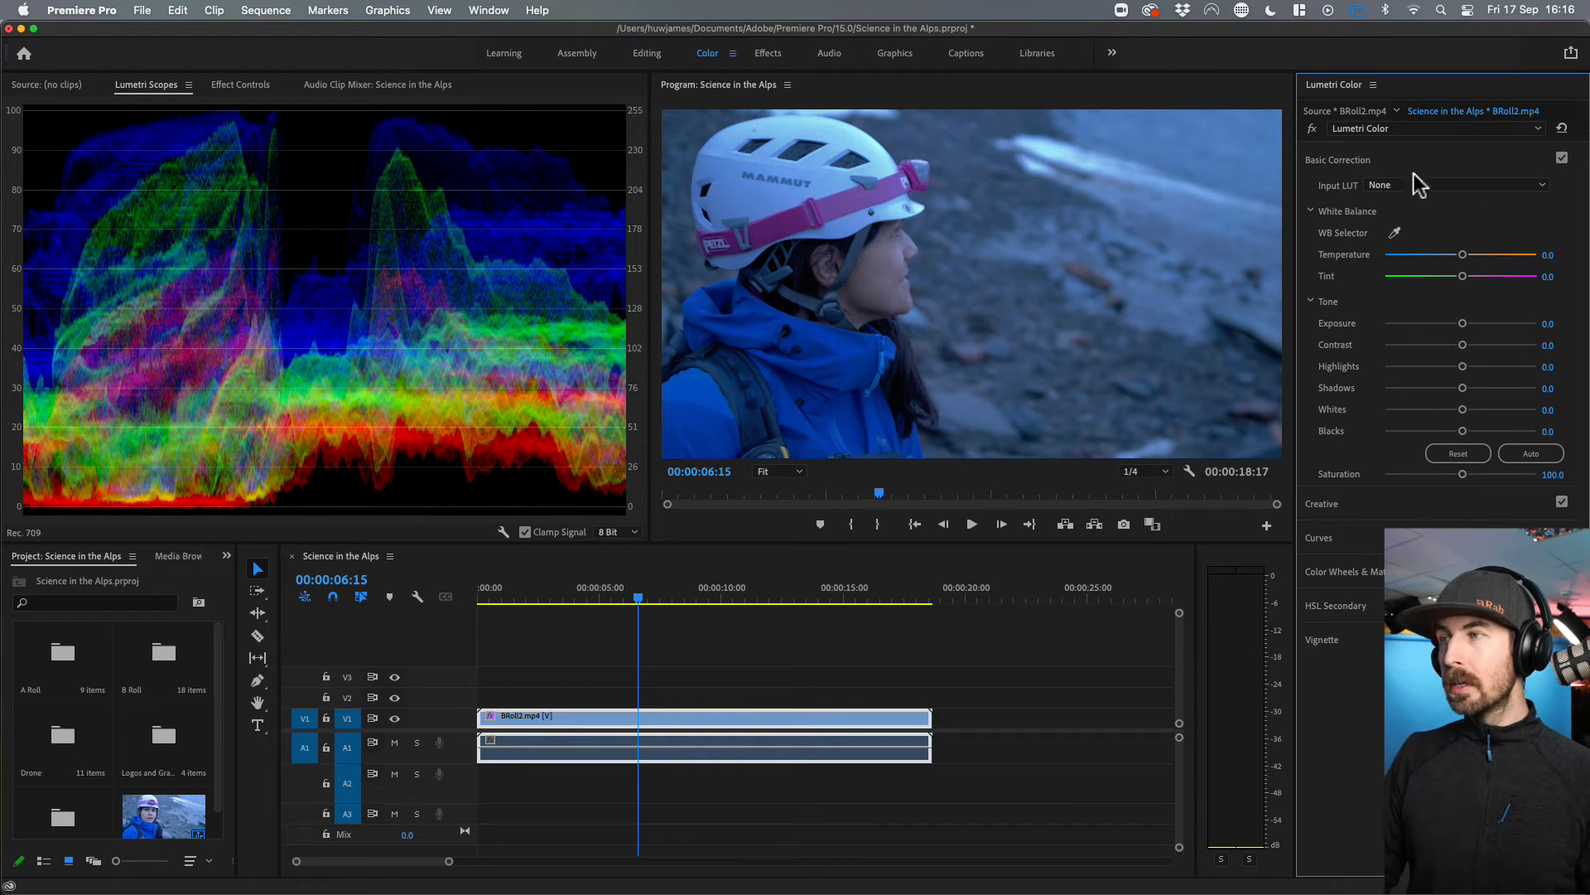
{"action": "mouse_move", "coordinate": [1440, 262]}
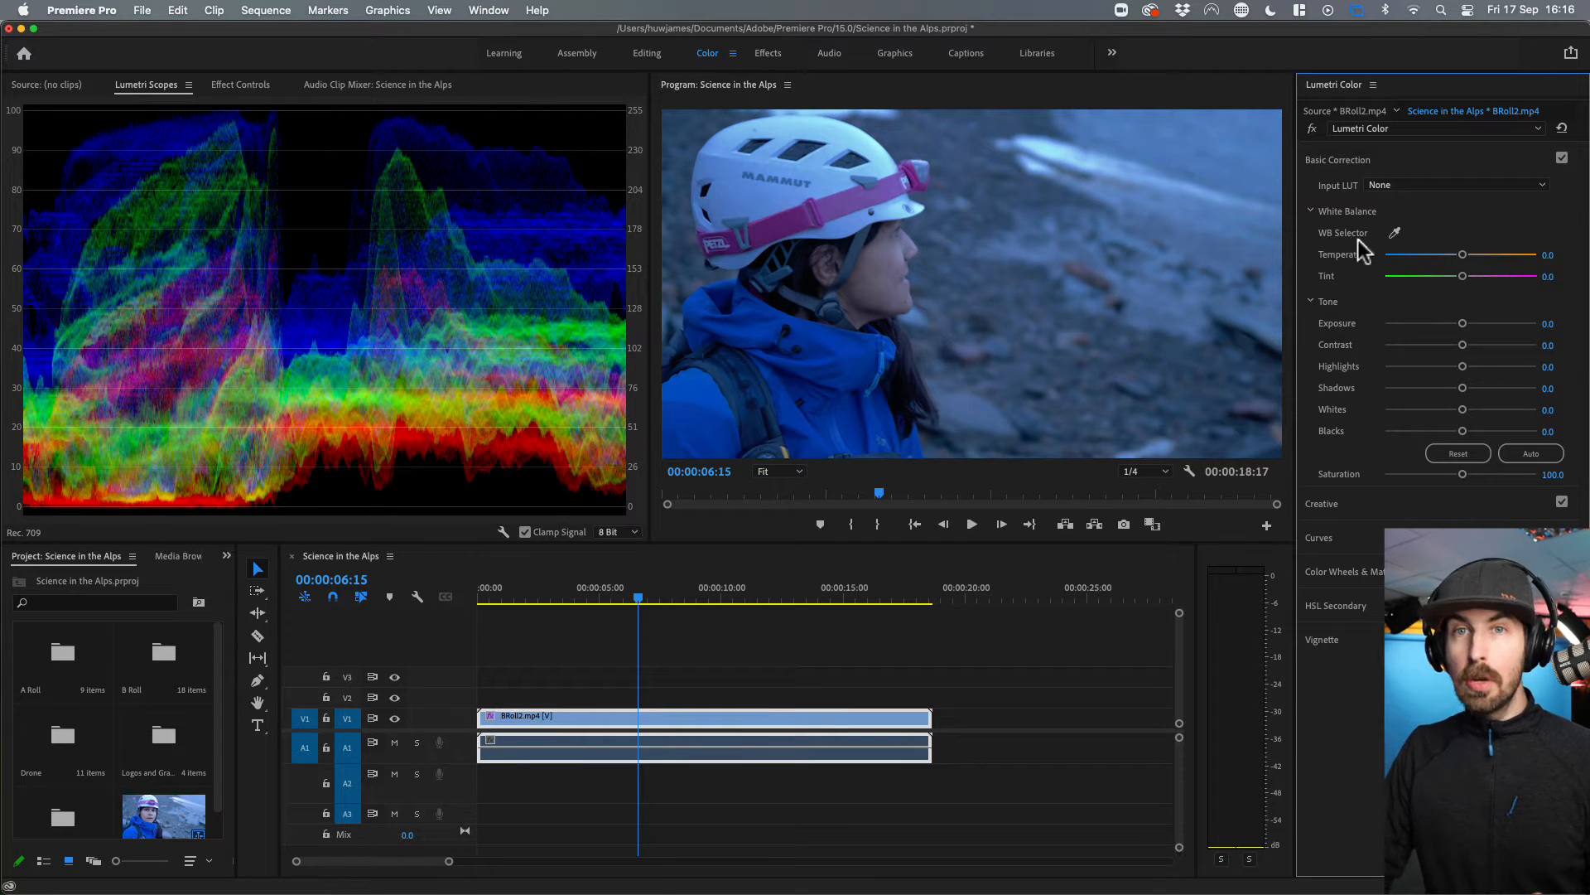
{"action": "mouse_move", "coordinate": [1385, 254]}
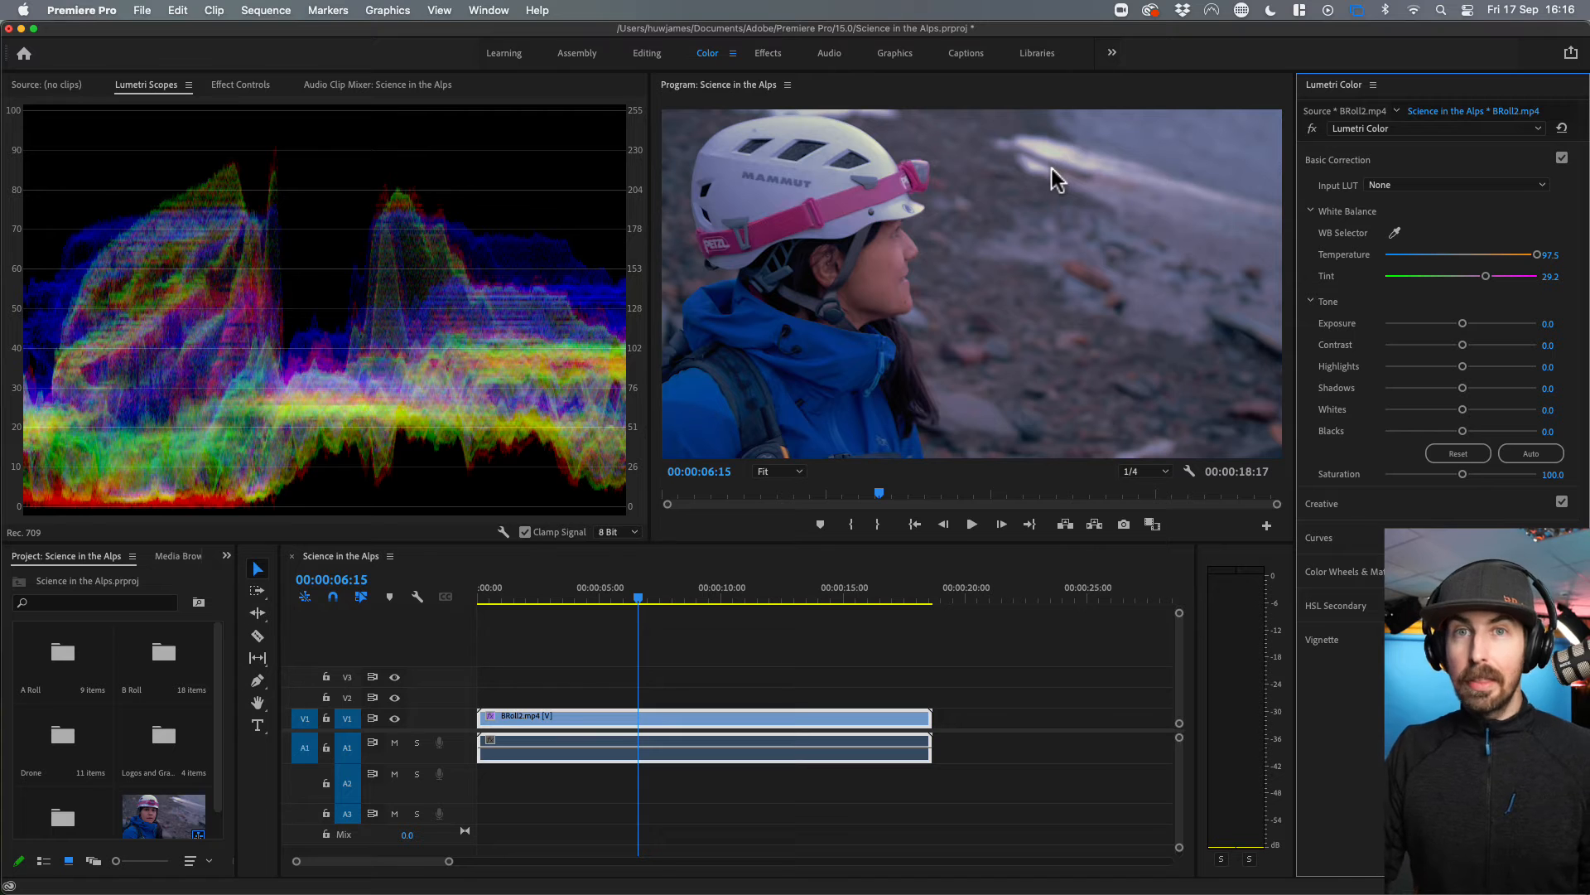
{"action": "mouse_move", "coordinate": [1456, 264]}
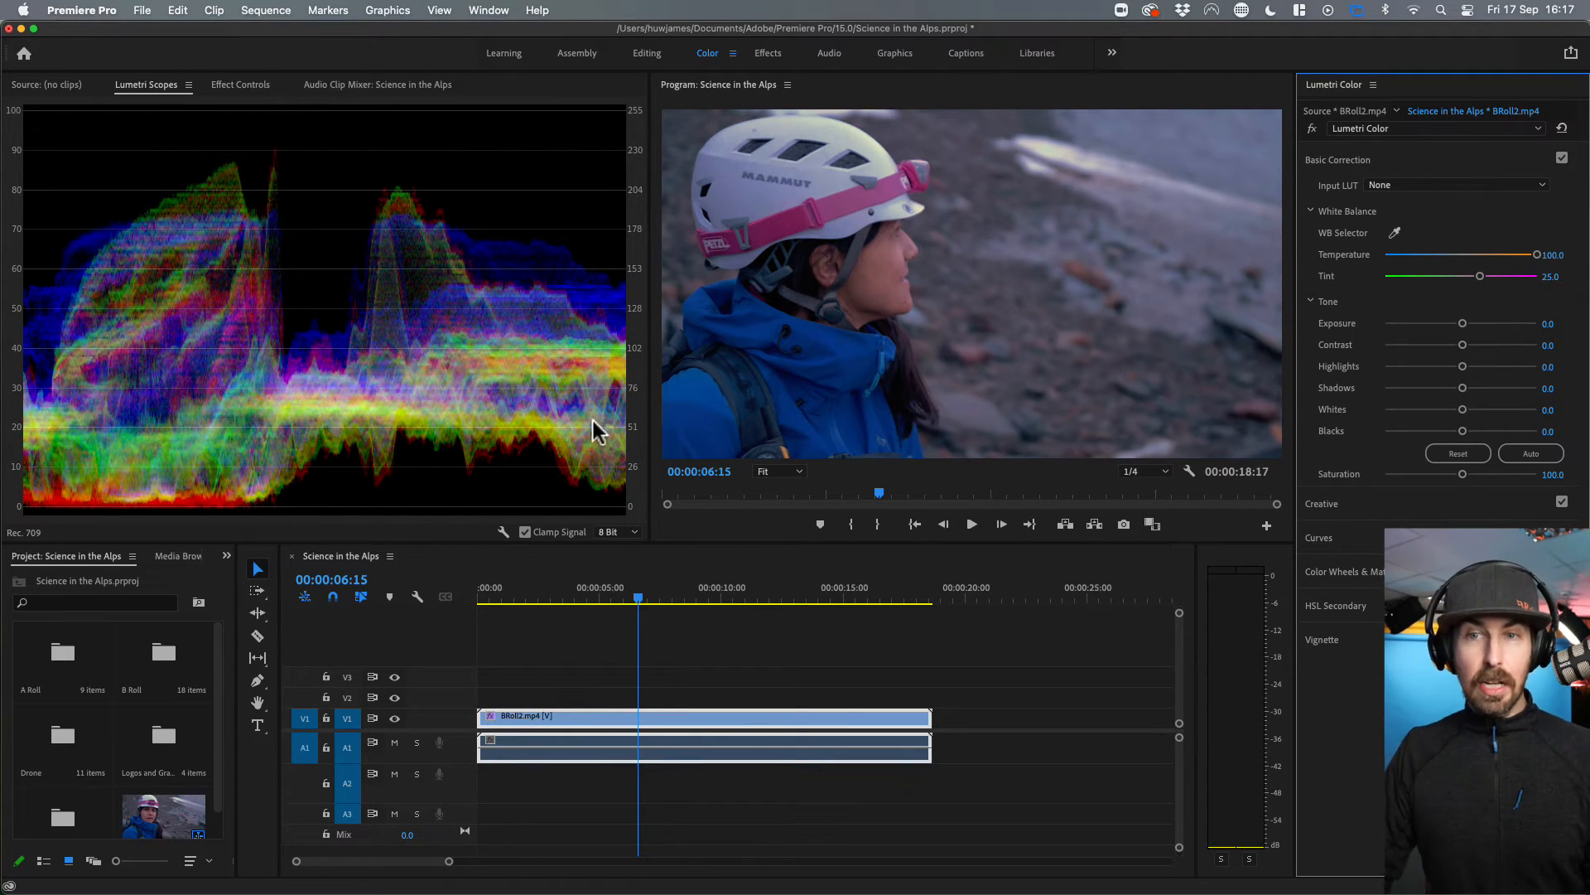
{"action": "mouse_move", "coordinate": [221, 421]}
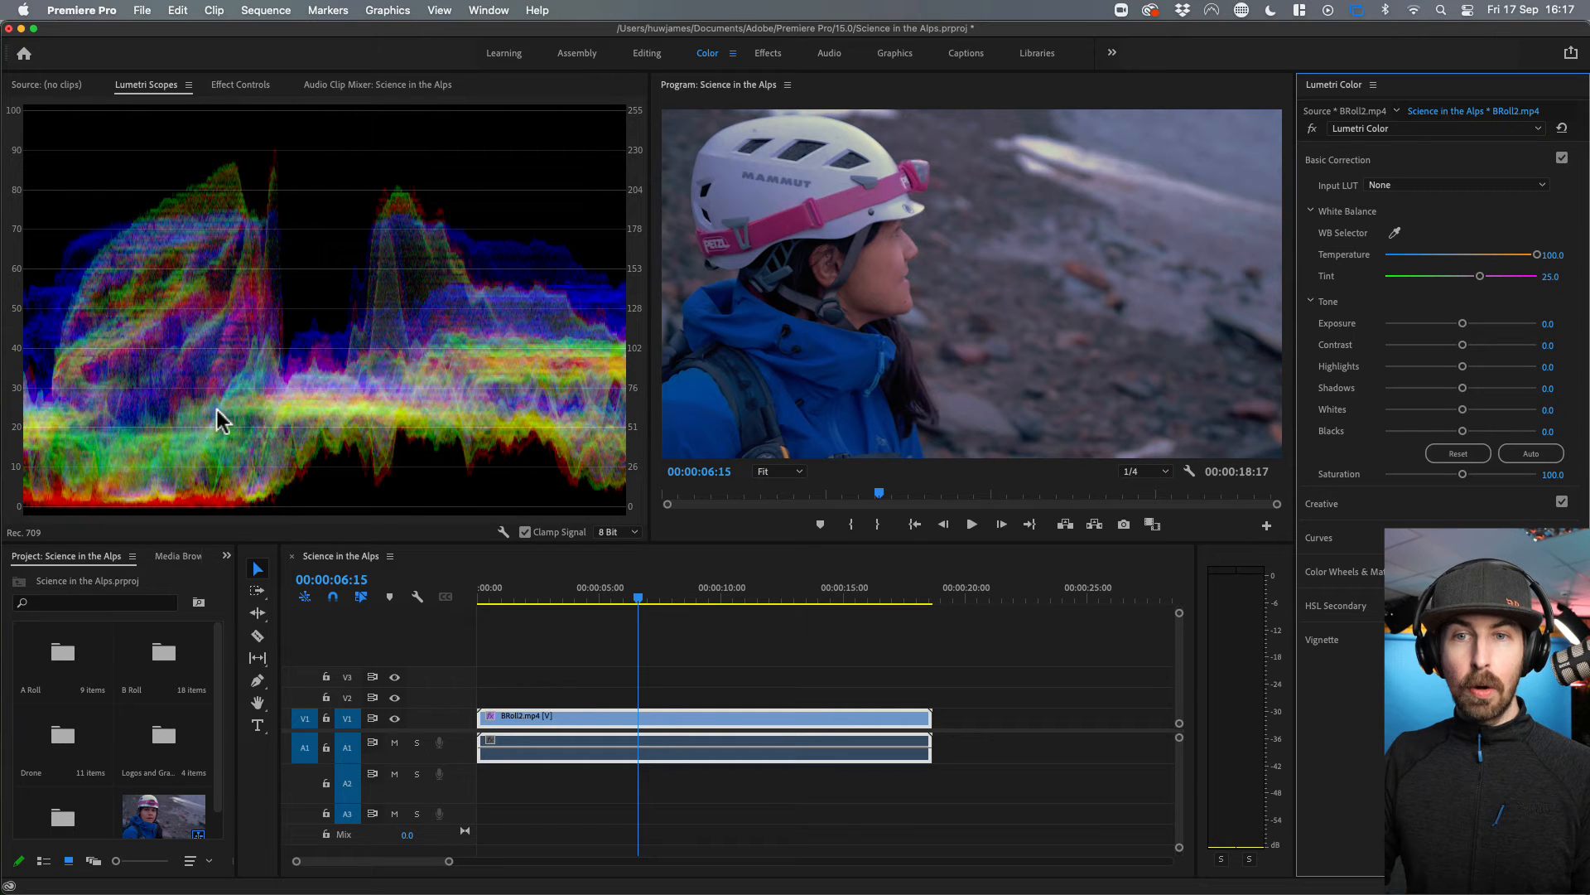
{"action": "mouse_move", "coordinate": [1486, 343]}
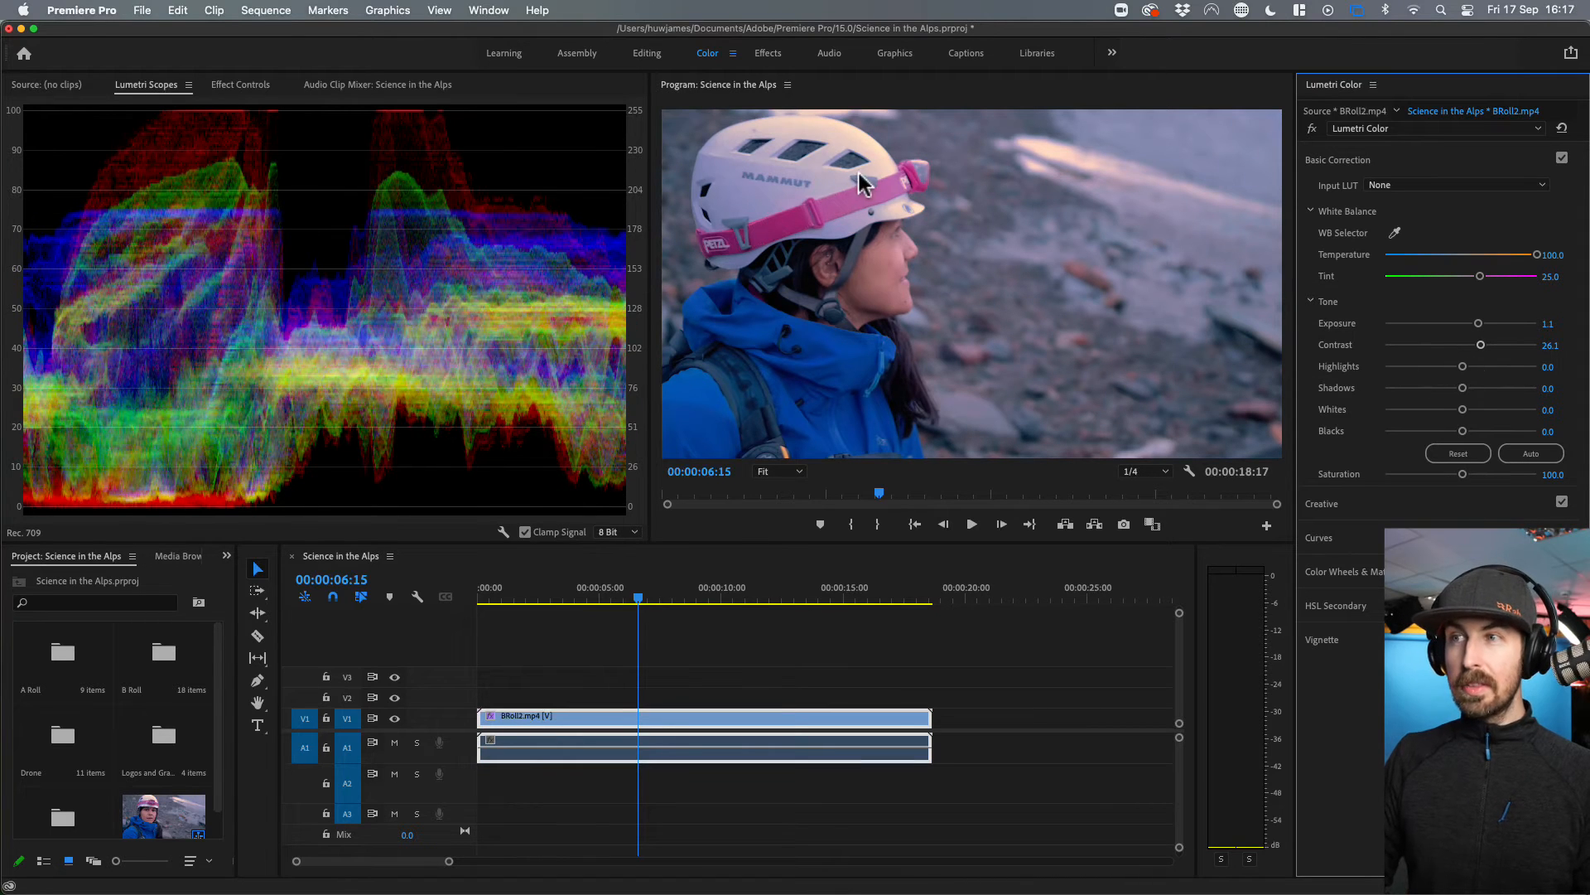
{"action": "mouse_move", "coordinate": [1511, 355]}
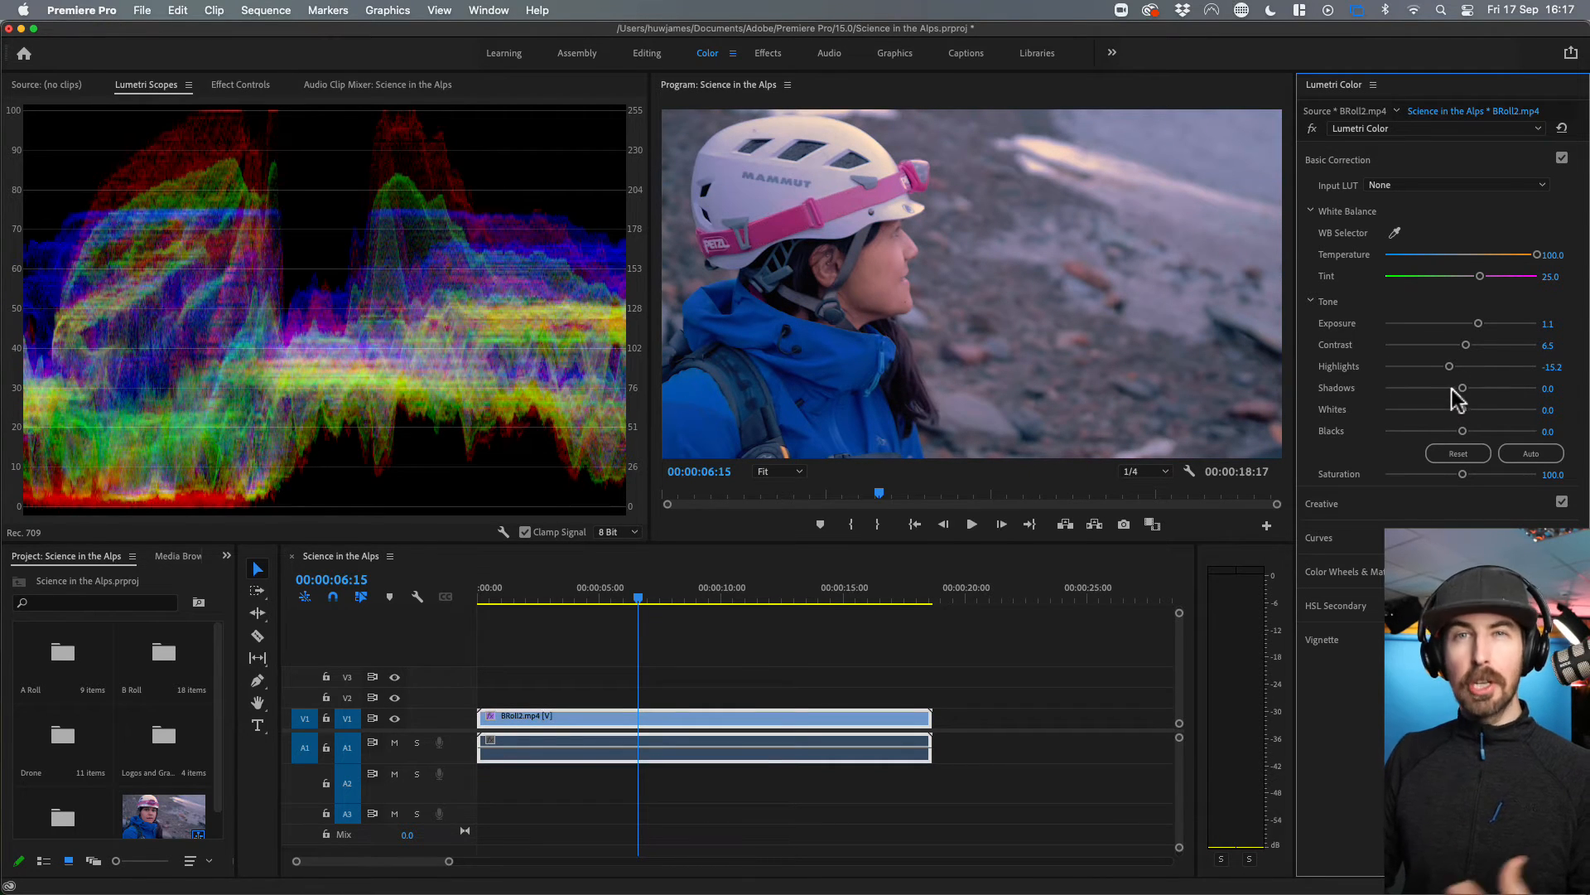
{"action": "mouse_move", "coordinate": [1448, 363]}
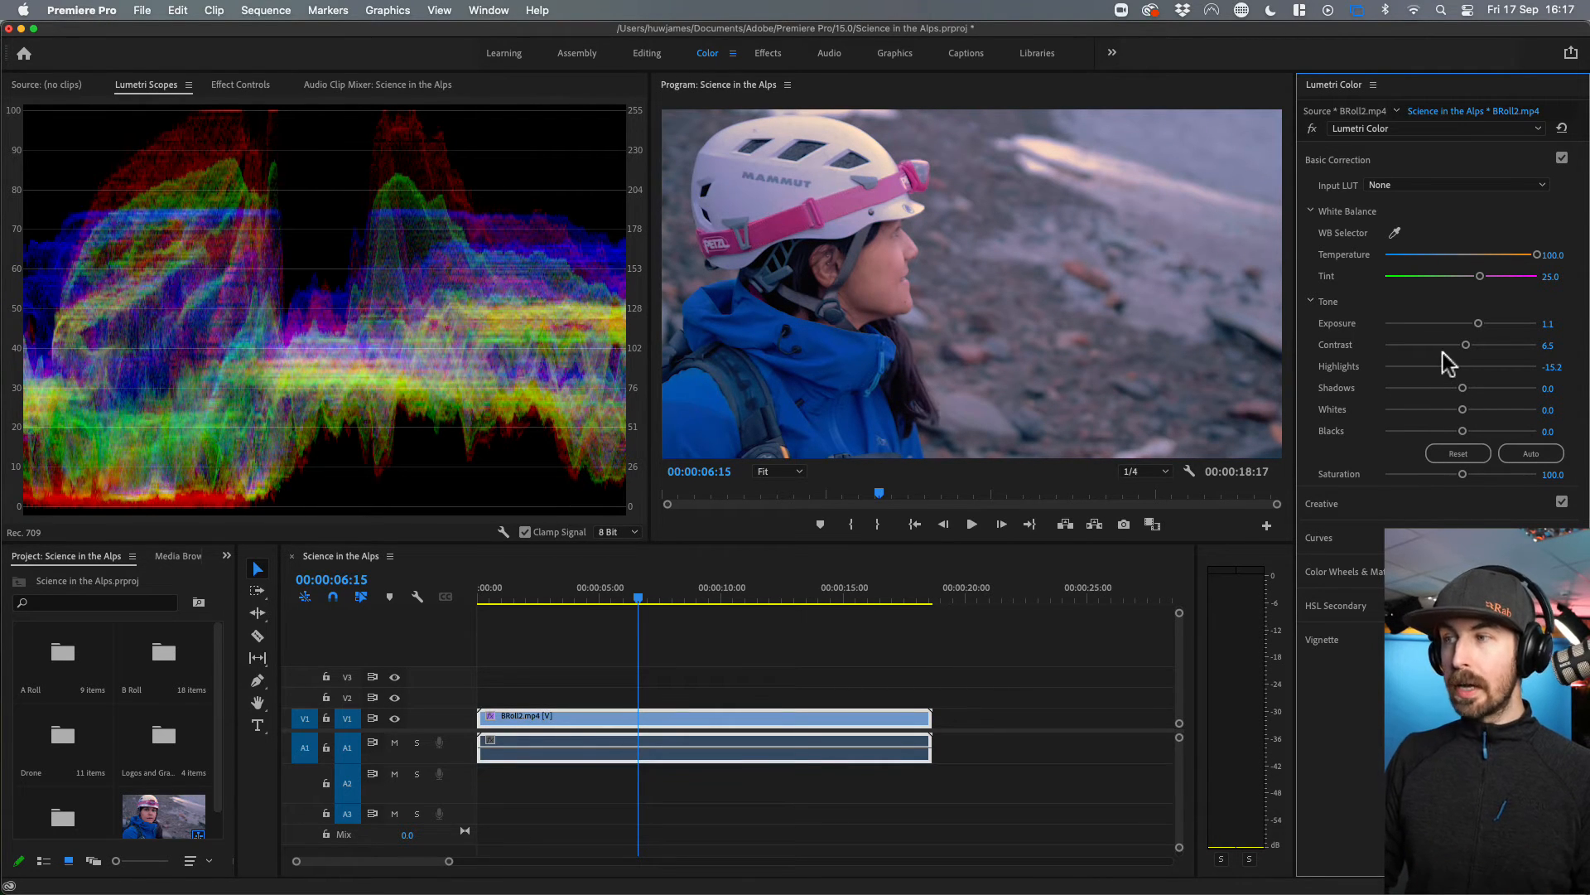
{"action": "mouse_move", "coordinate": [1439, 485]}
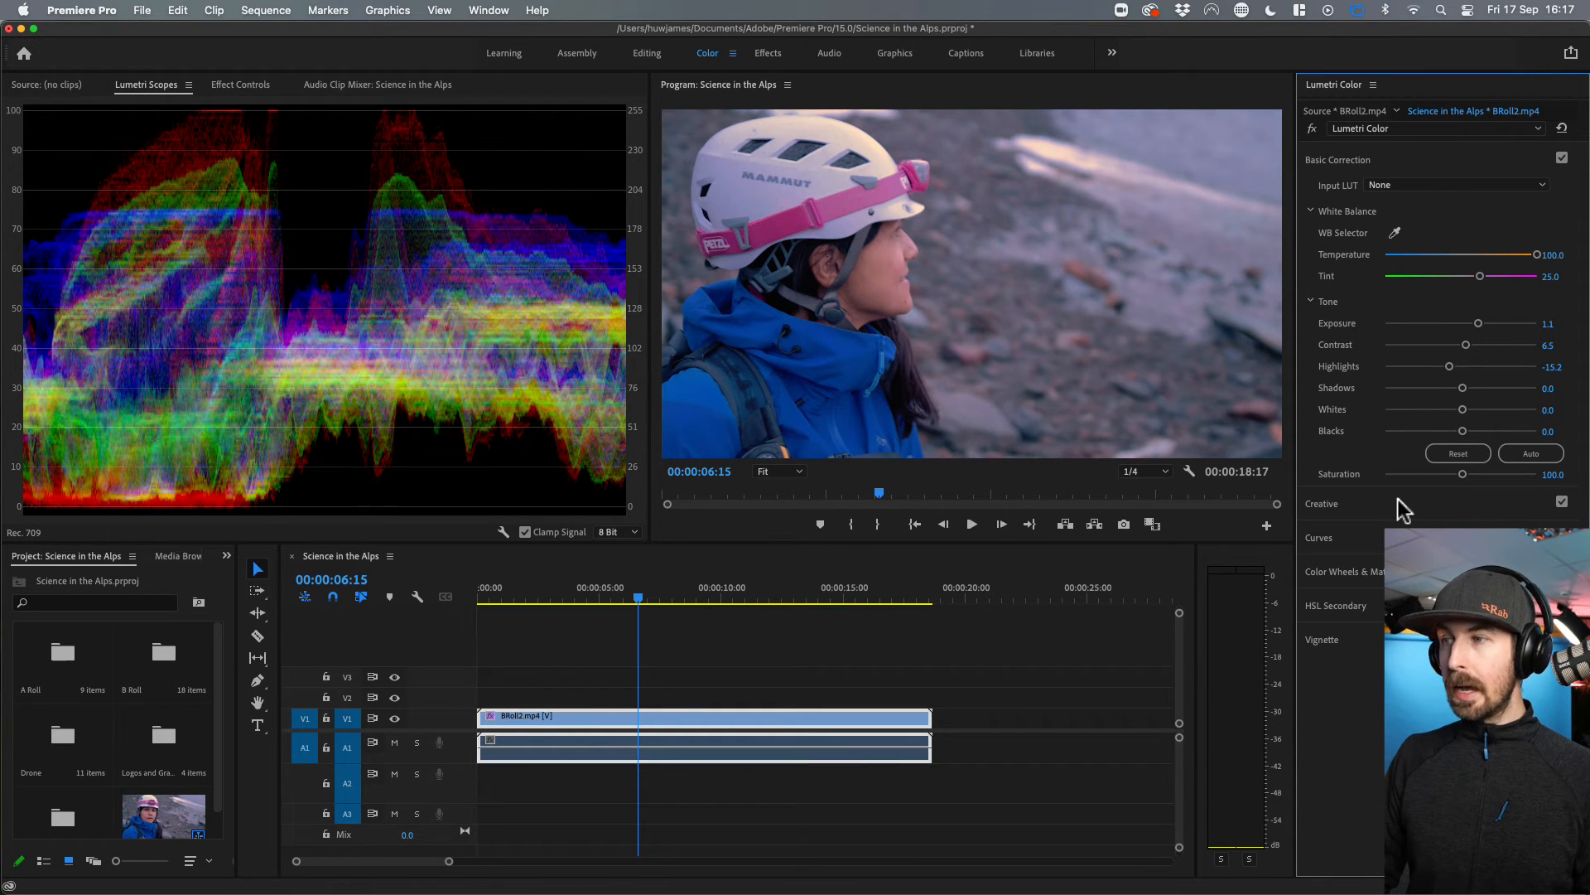
Expand the Creative section of Lumetri Color, showing look previews and default adjustments.
{"action": "left_click", "coordinate": [1322, 504]}
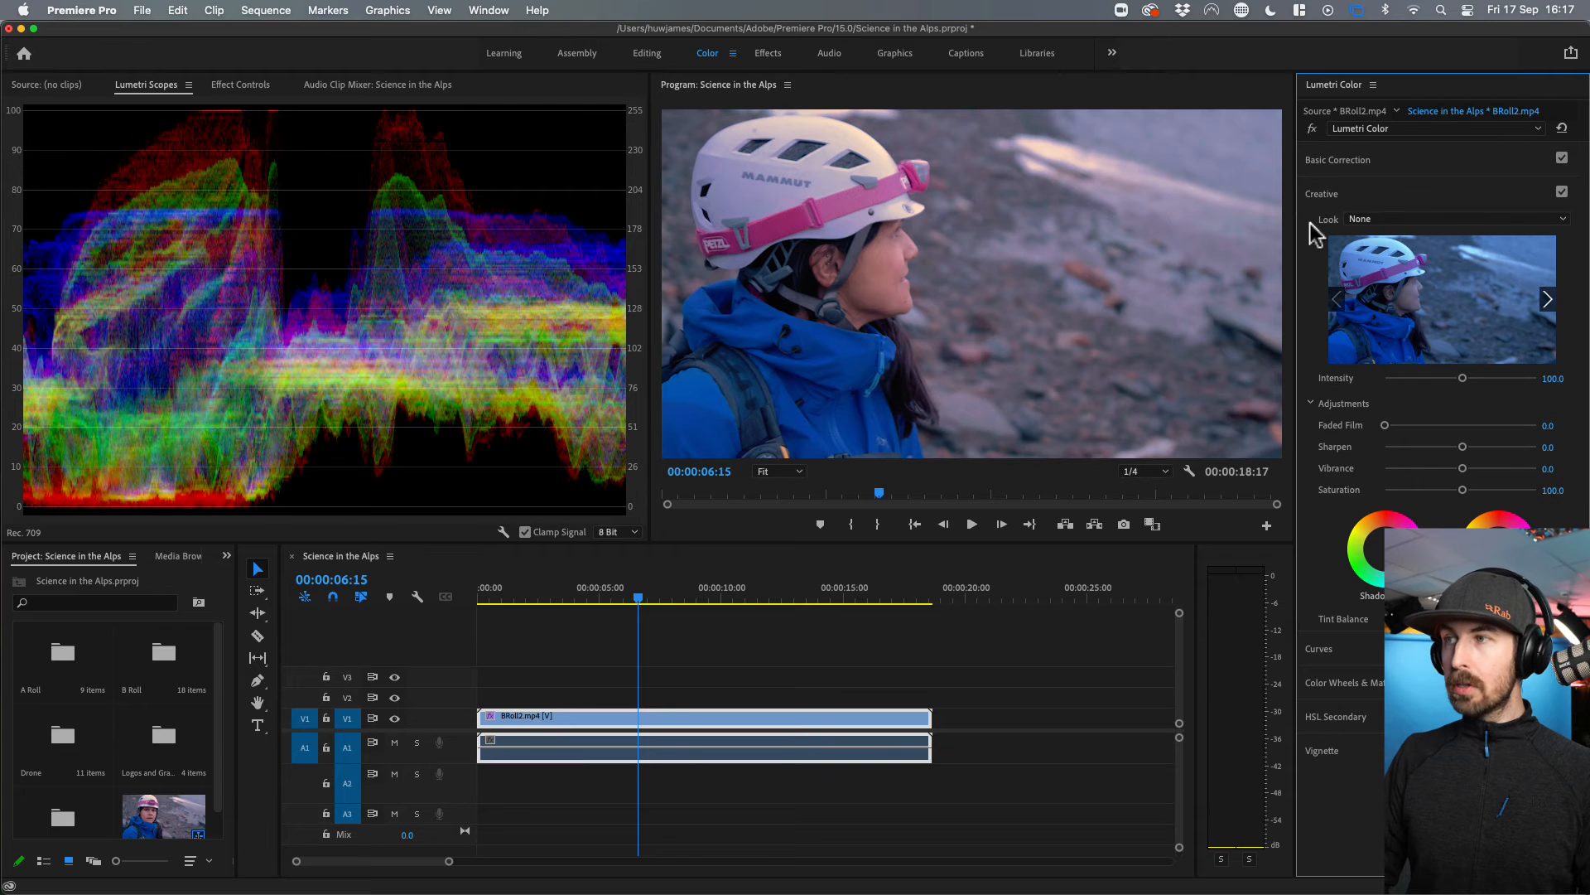
{"action": "mouse_move", "coordinate": [1466, 477]}
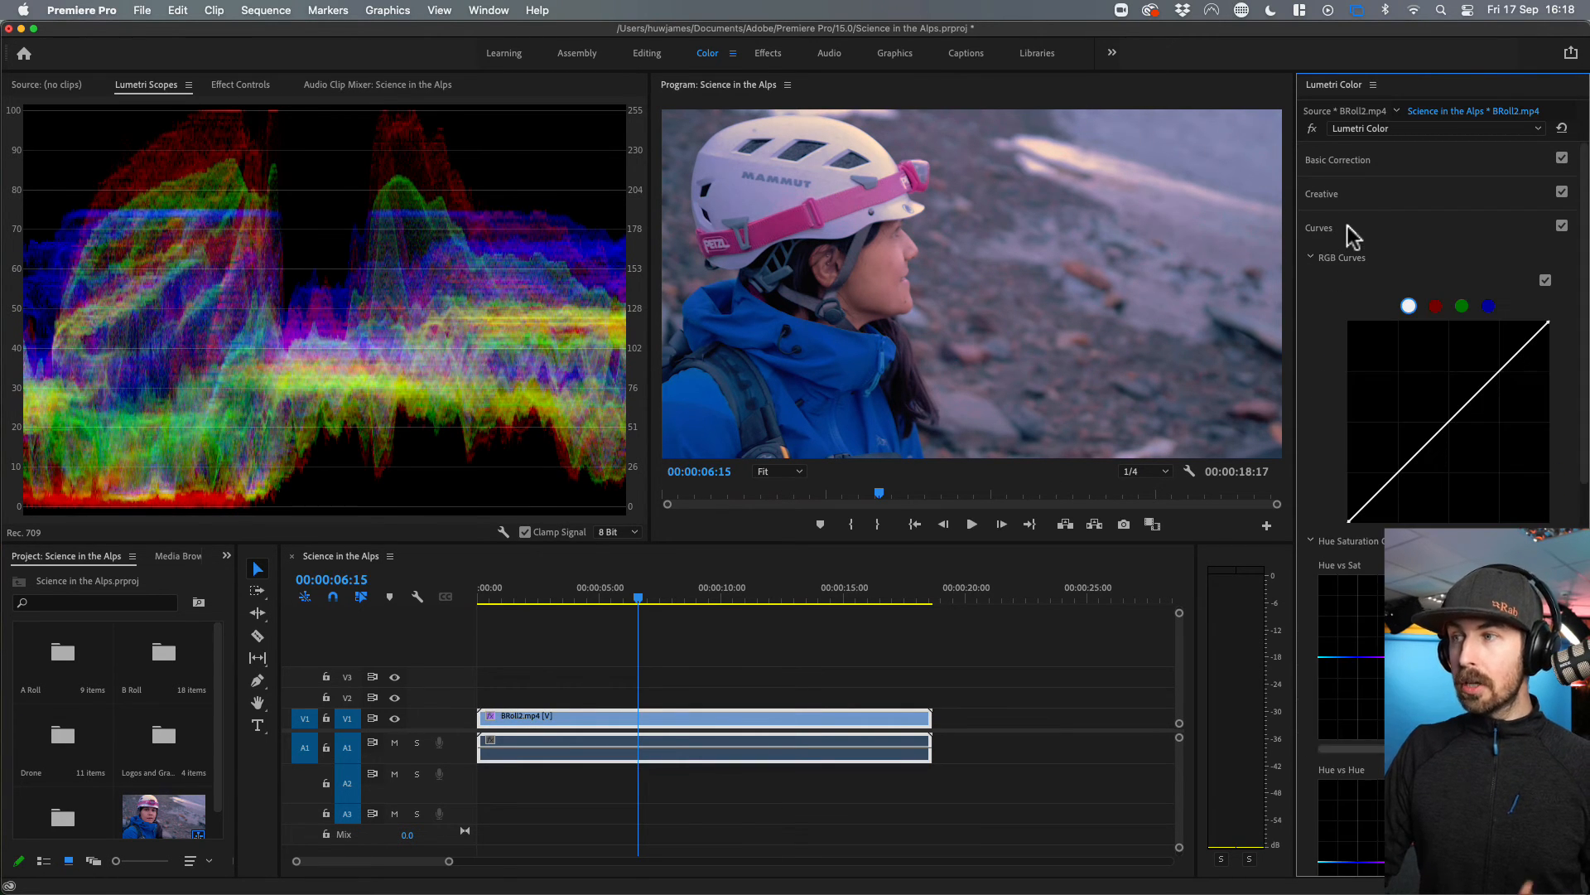
Collapse Curves and Vignette and expand Basic Correction to show the warmed, brightened grade values.
{"action": "left_click", "coordinate": [1319, 227]}
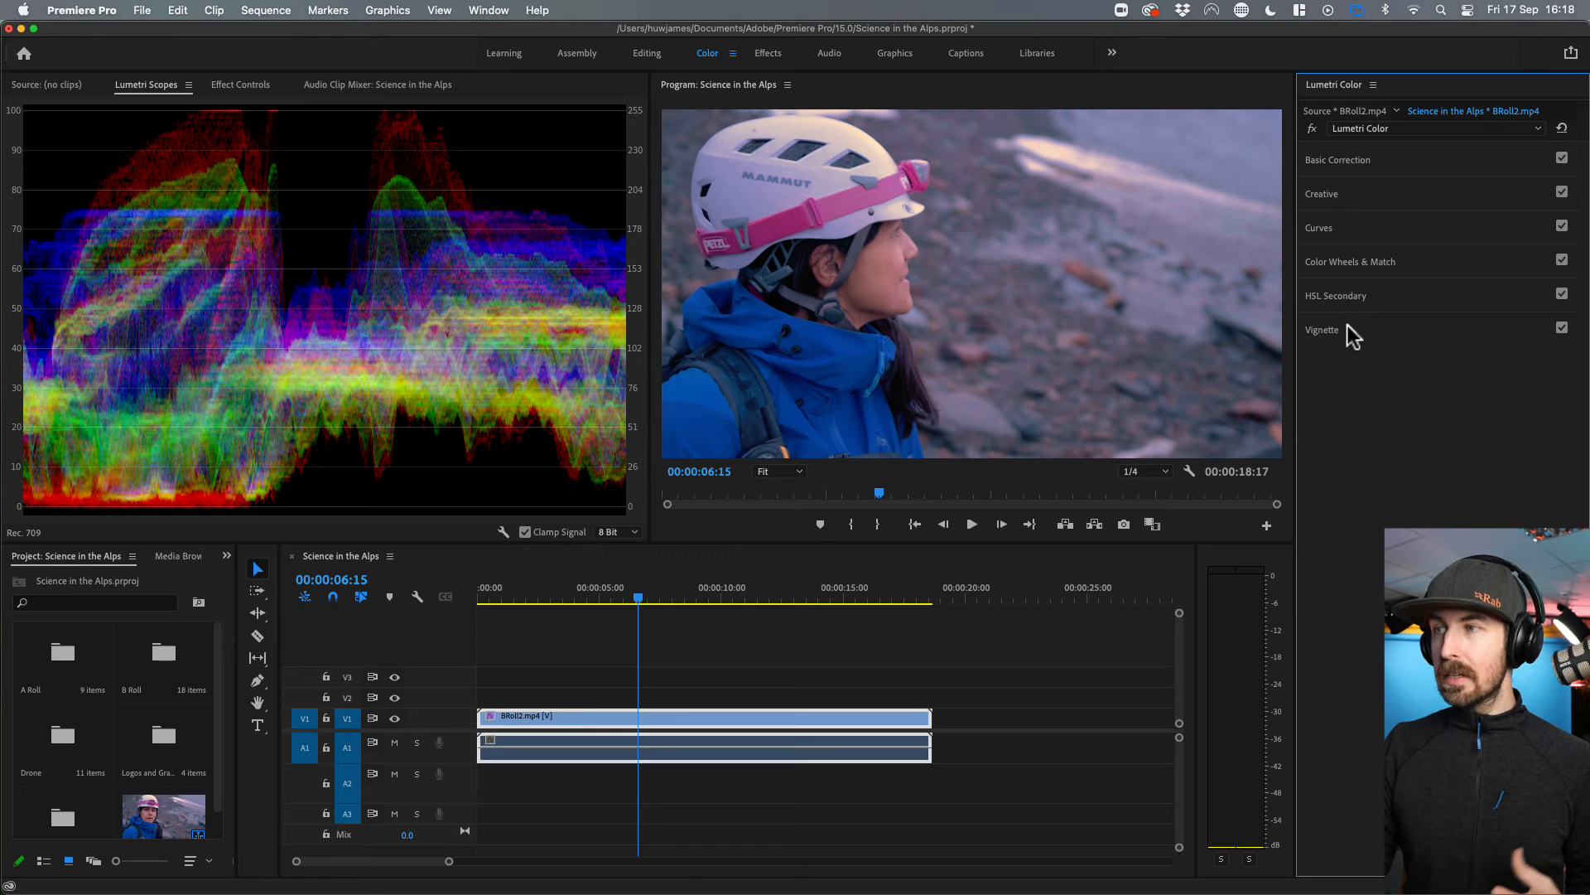
{"action": "left_click", "coordinate": [1322, 330]}
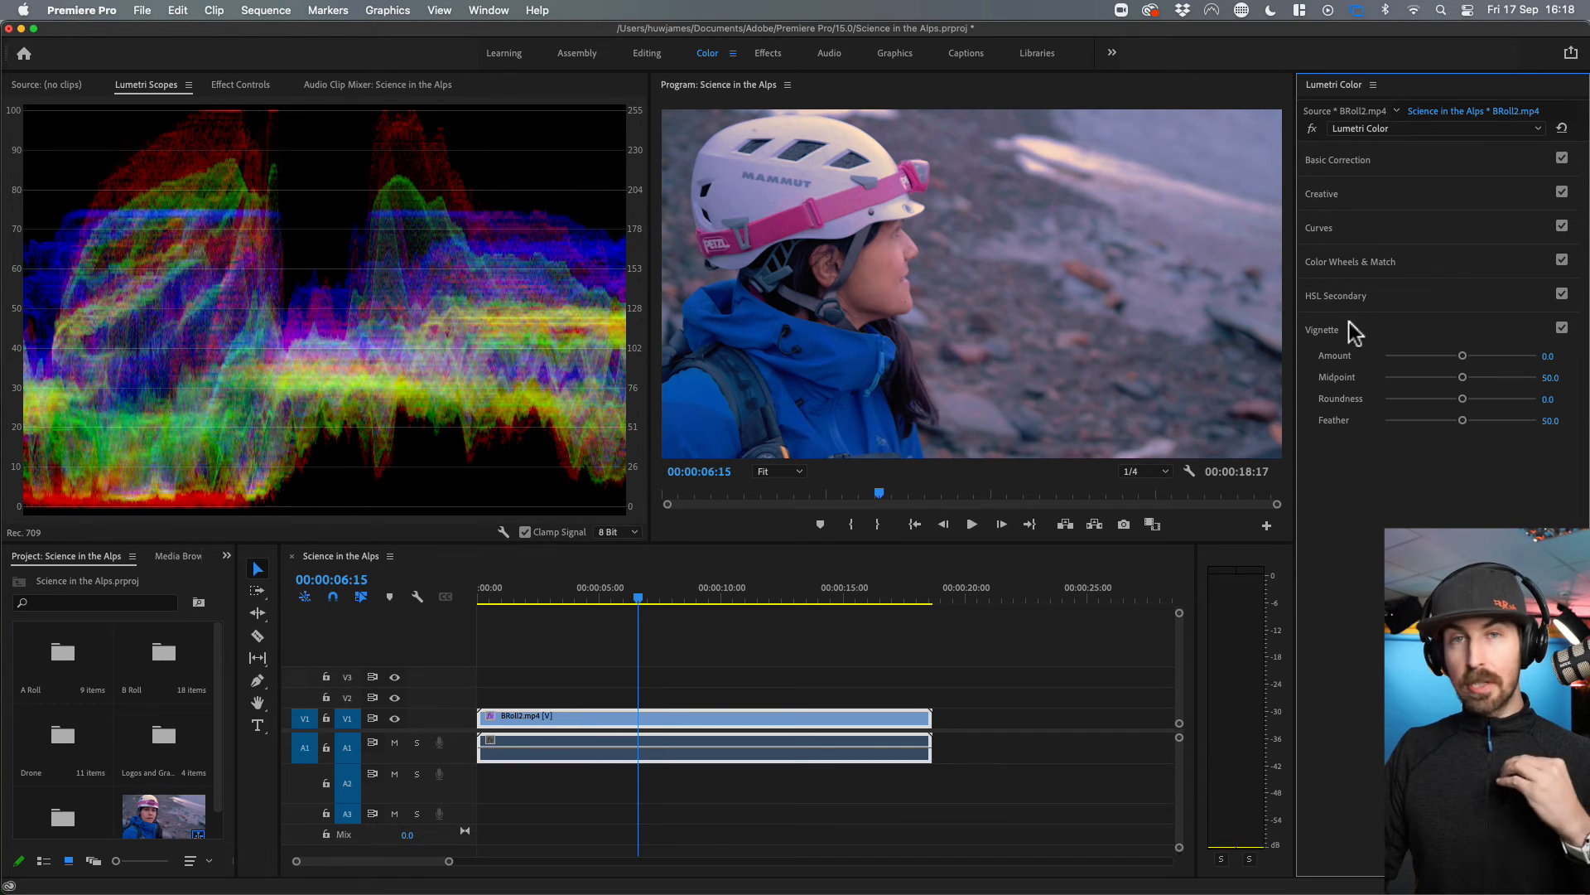
{"action": "left_click", "coordinate": [1338, 159]}
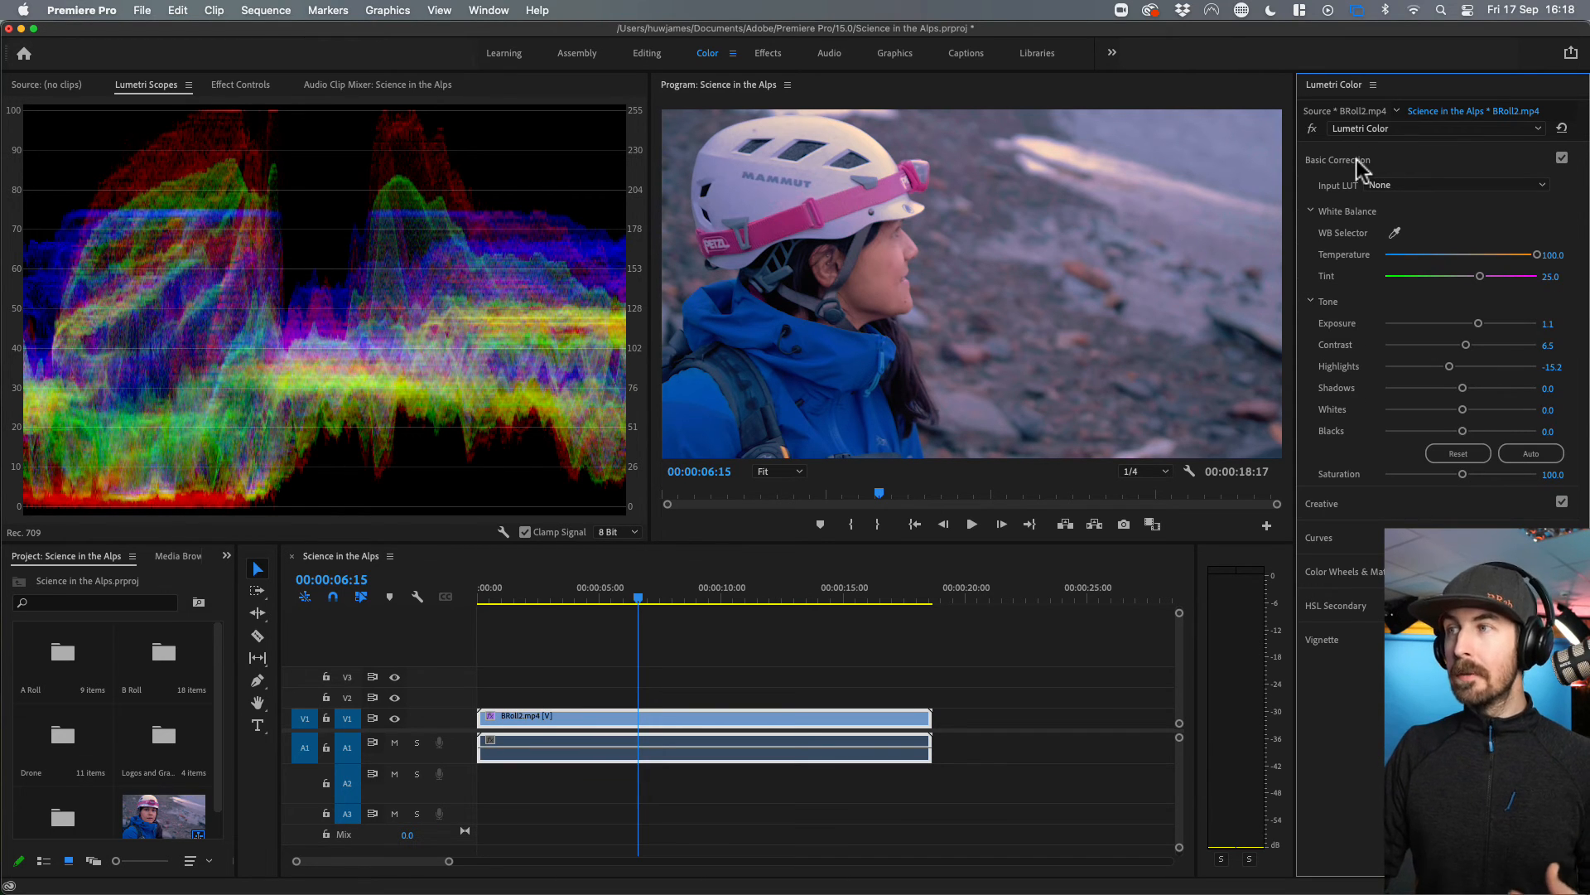